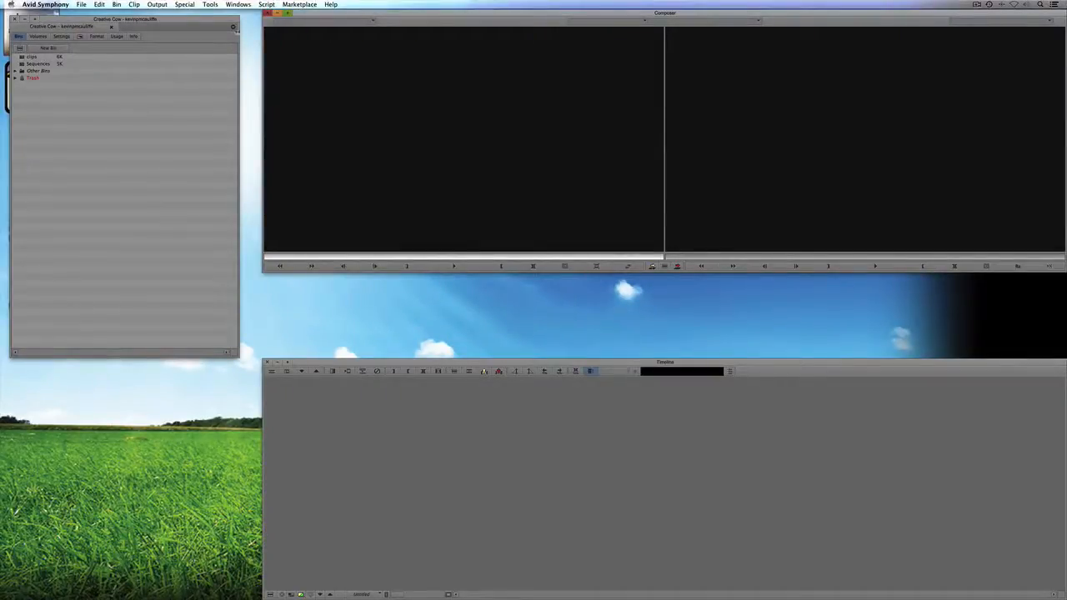
# Open the Sequences bin and the stock footage bin, then load the sunset clip into the source viewer
pyautogui.doubleClick(36, 63)
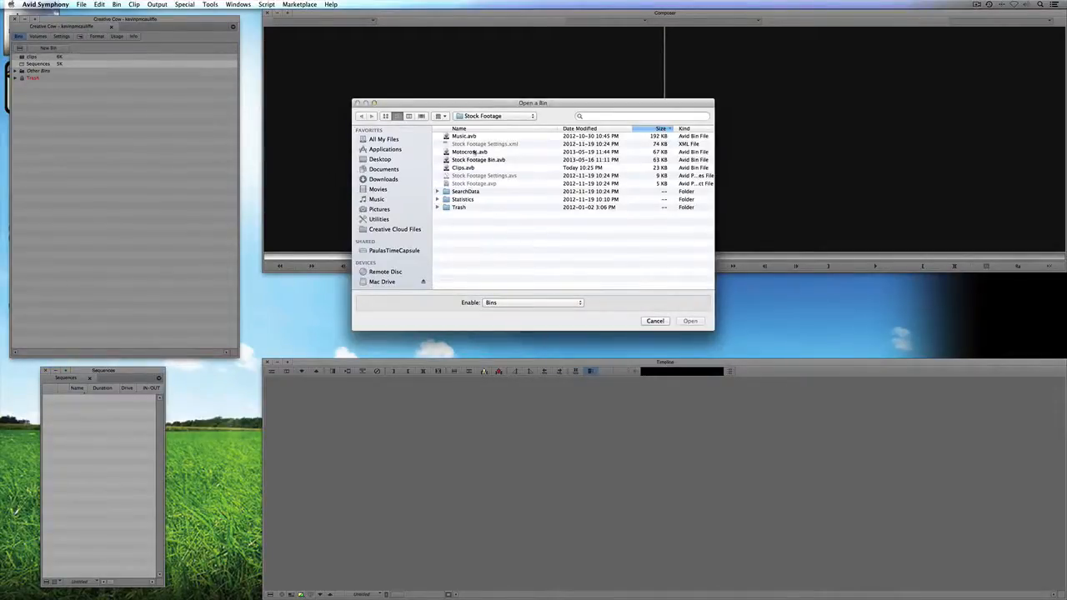
pyautogui.click(480, 152)
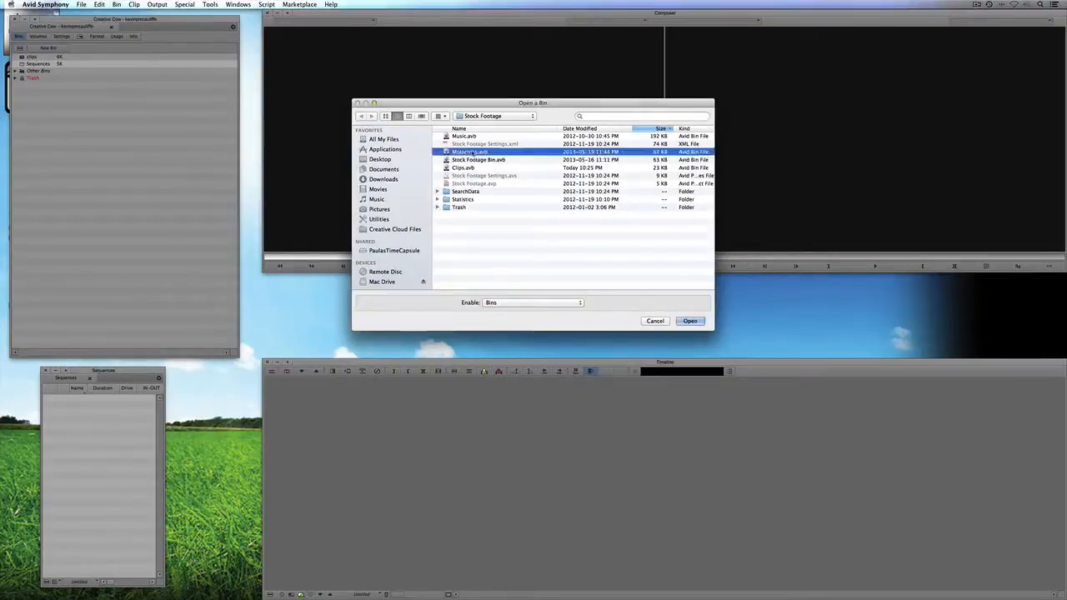
pyautogui.click(690, 320)
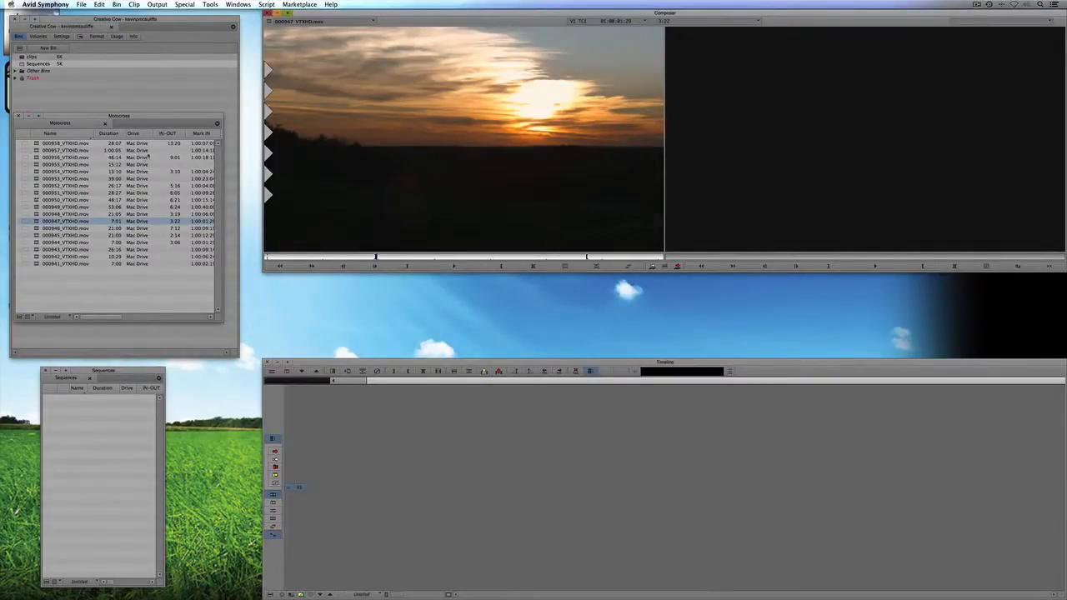
pyautogui.click(109, 133)
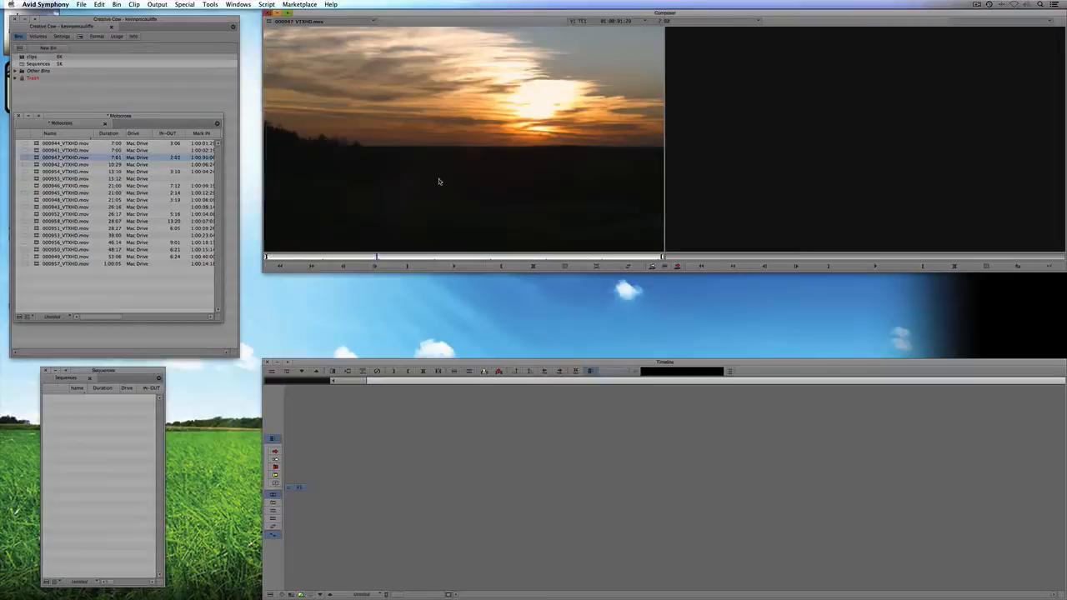
pyautogui.moveTo(425, 156)
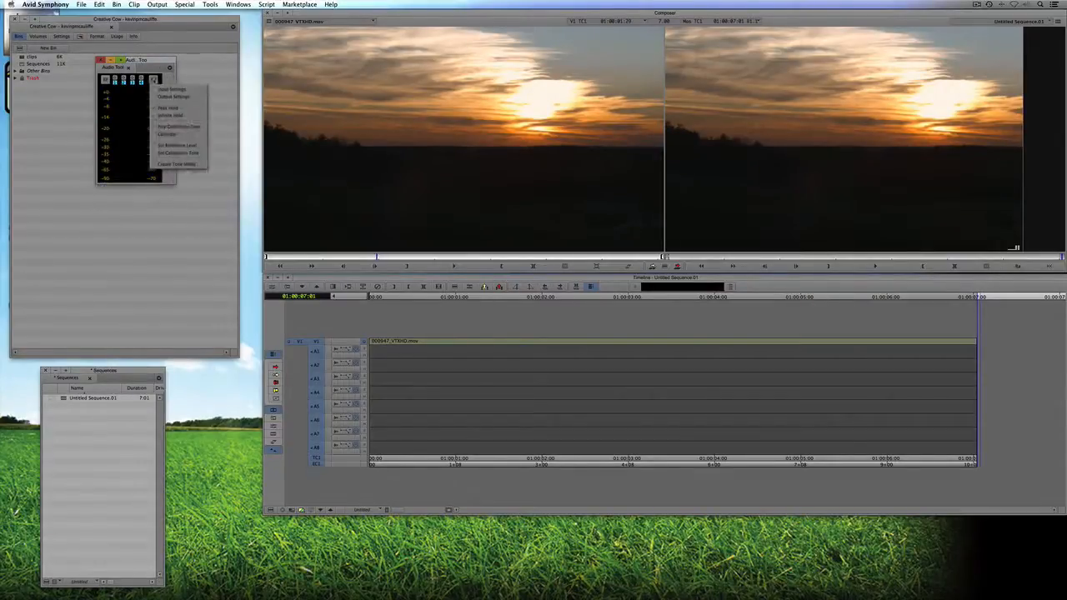
pyautogui.moveTo(176, 163)
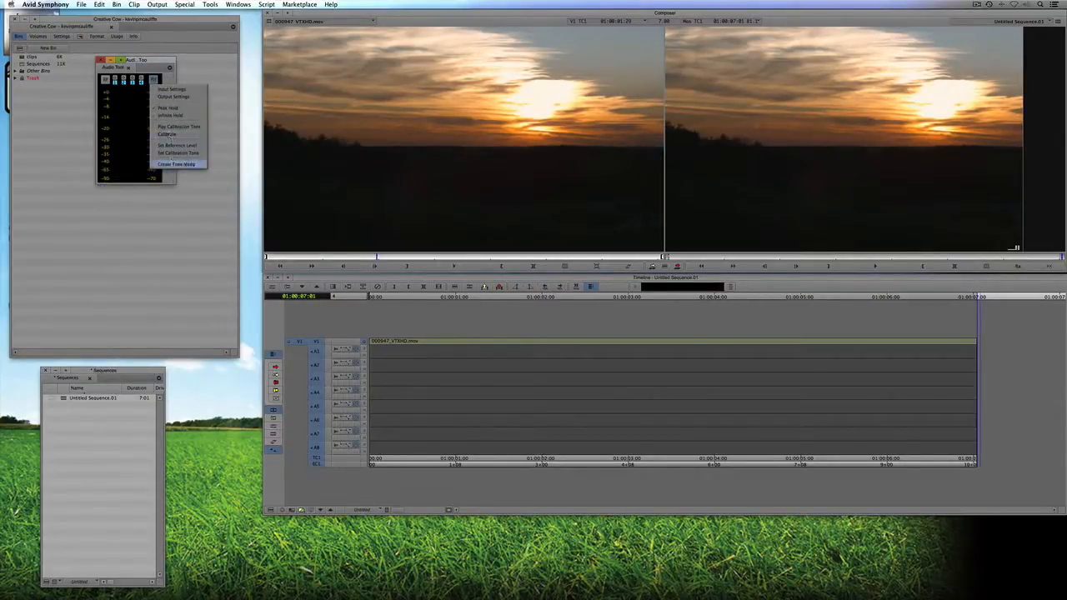
pyautogui.moveTo(177, 164)
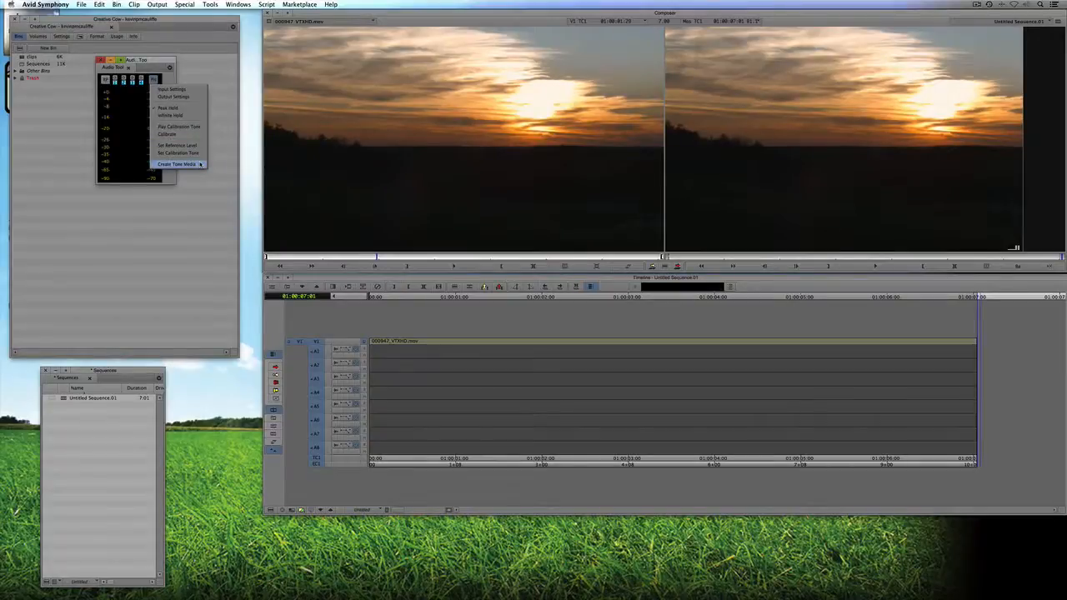
# Create 1000 Hz tone media across 8 tracks for the sequence's audio tracks
pyautogui.click(177, 164)
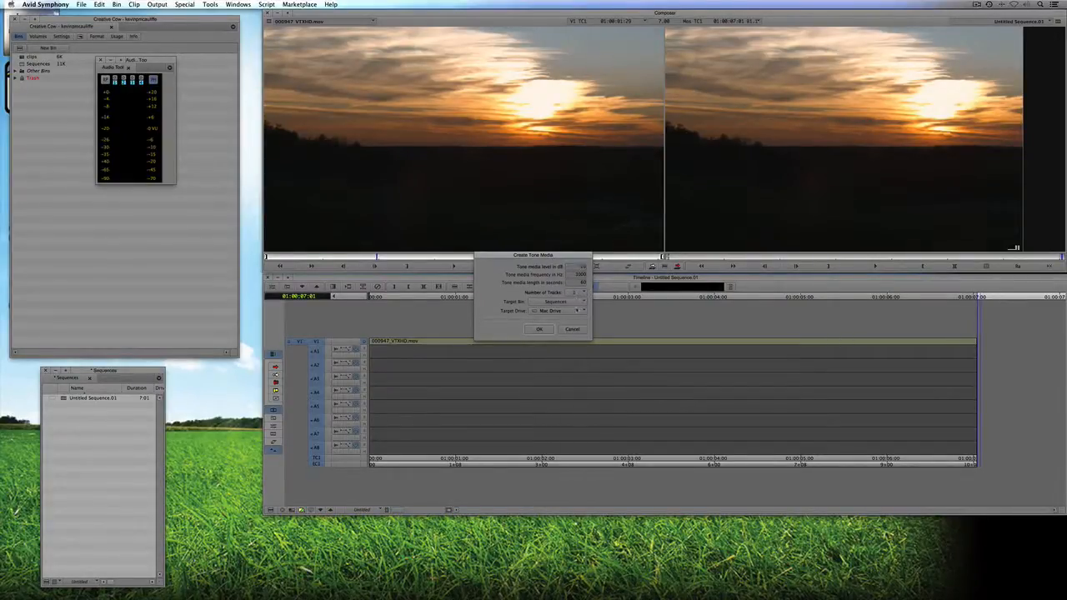
pyautogui.click(539, 329)
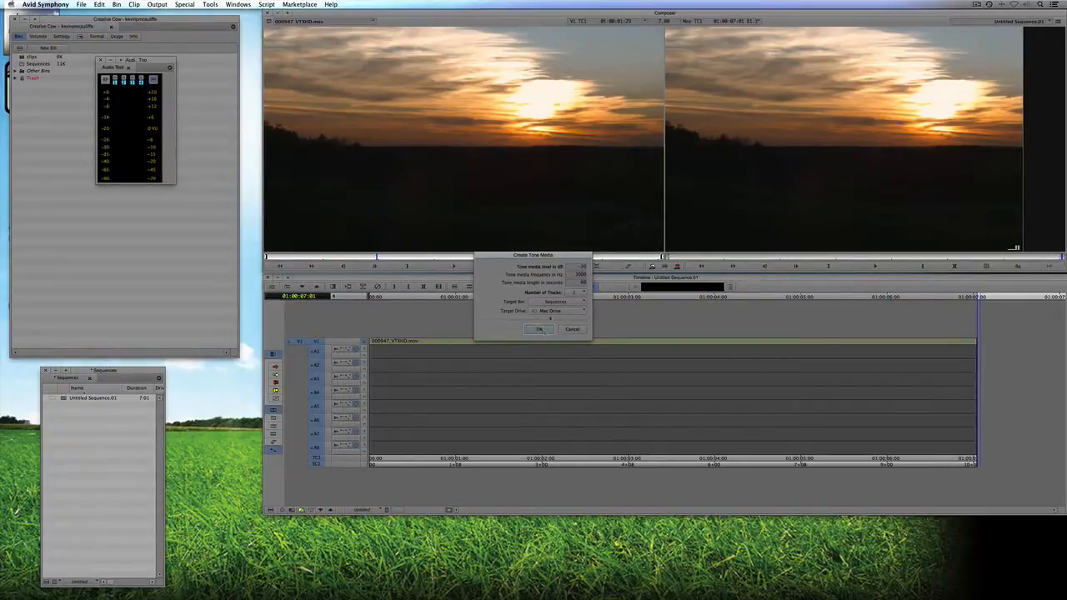
pyautogui.click(538, 328)
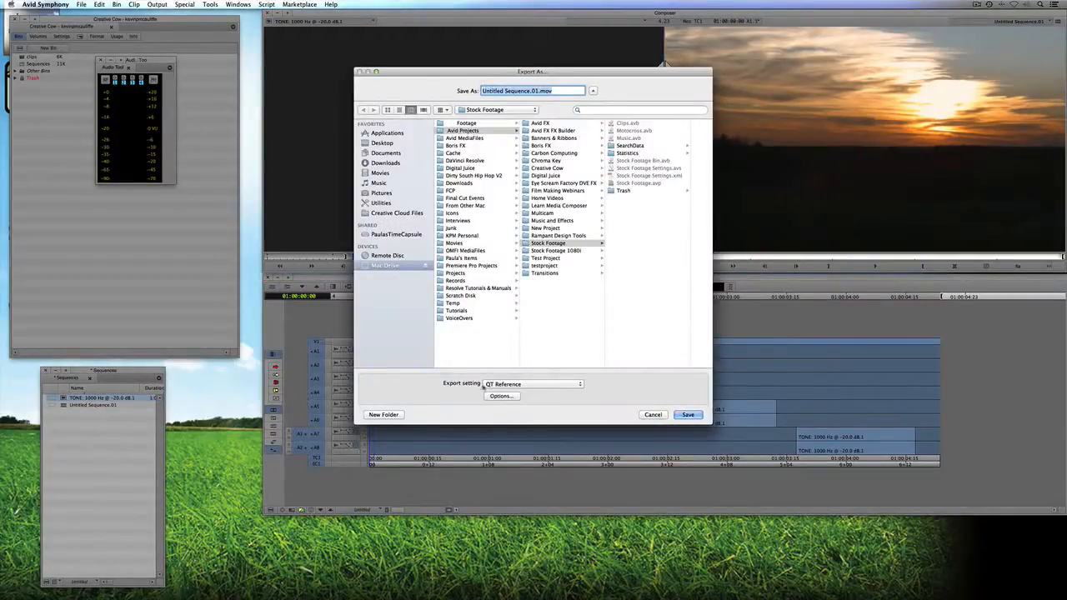
# Set the export format to QuickTime Movie in the Export Settings
pyautogui.click(500, 397)
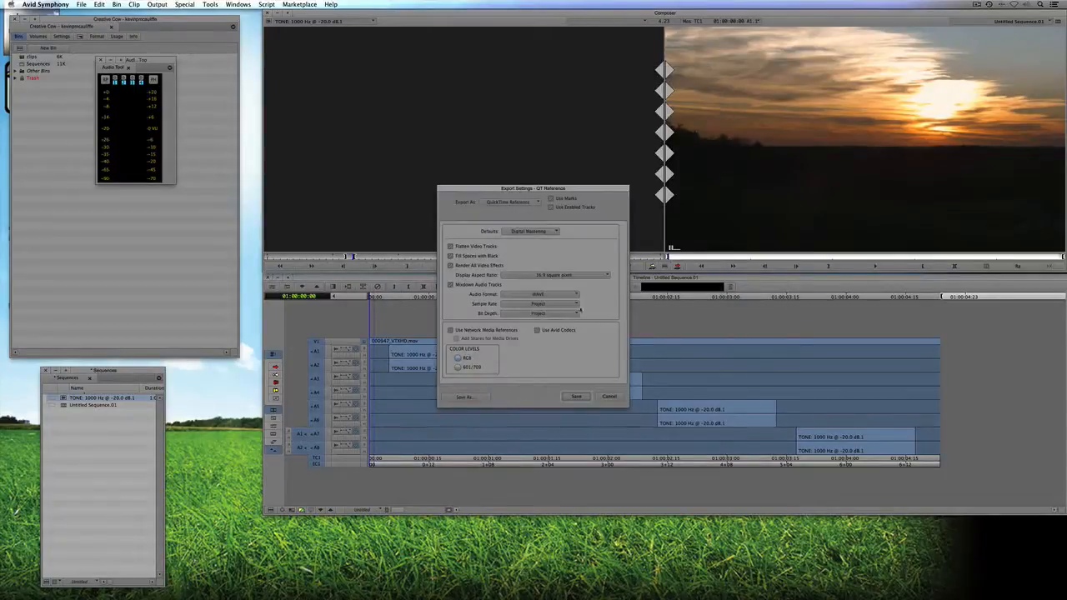
pyautogui.click(537, 203)
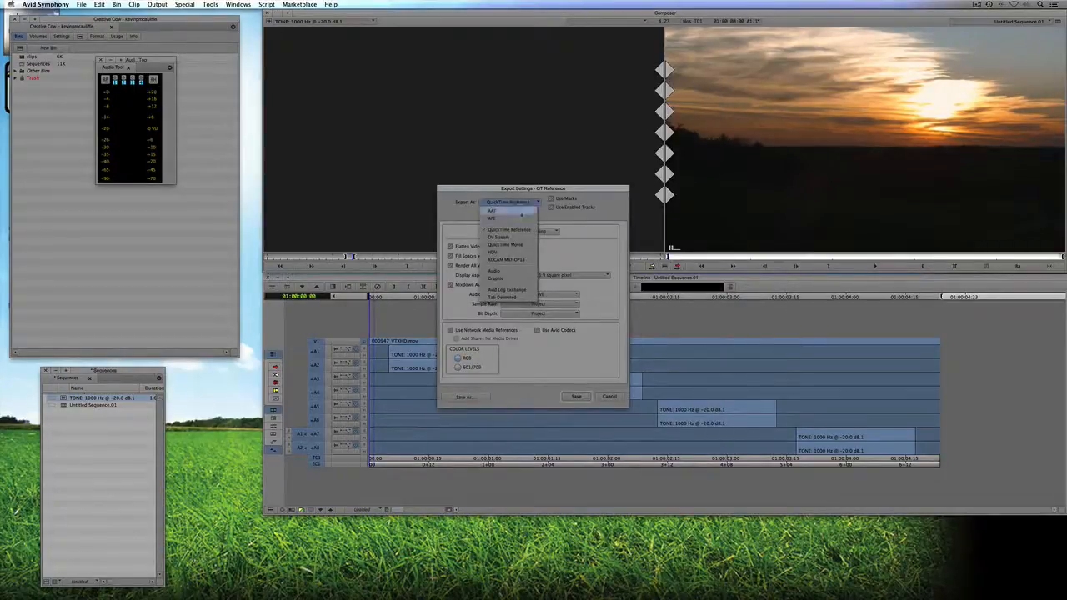
pyautogui.click(508, 230)
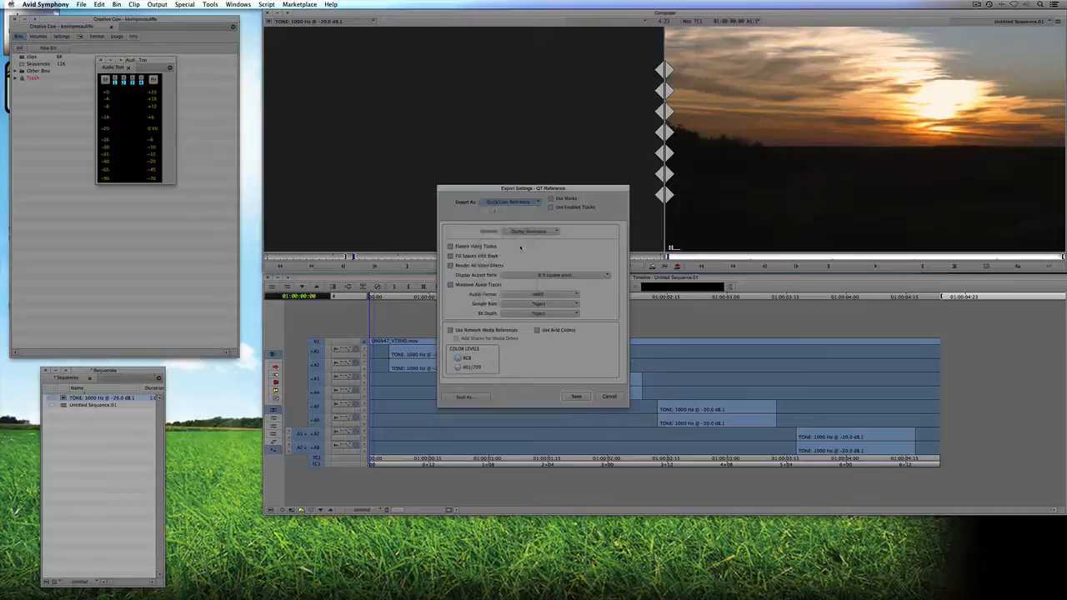
pyautogui.click(513, 201)
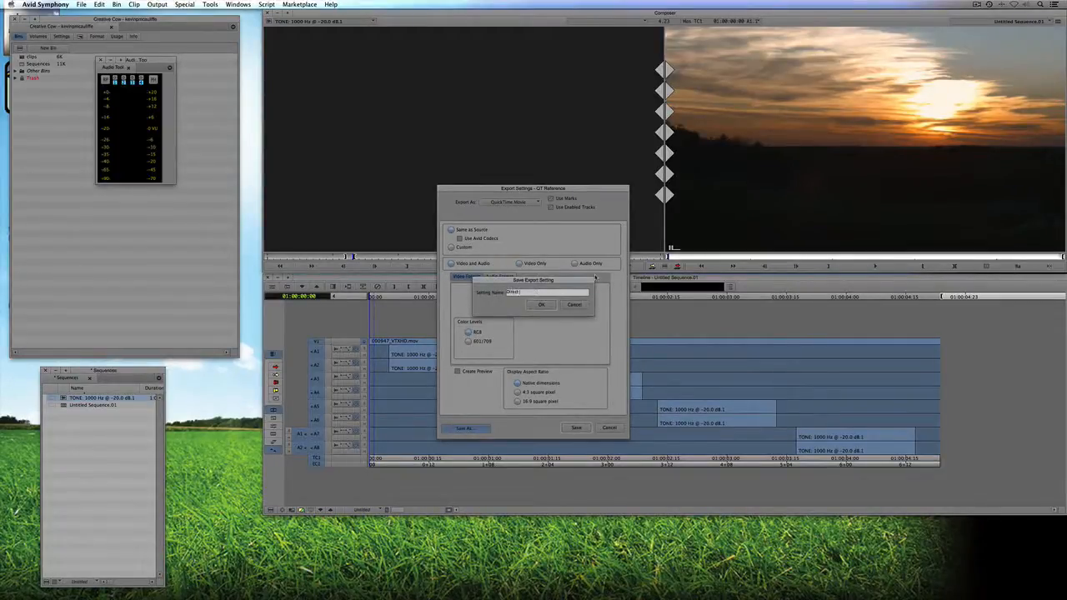
# Save the export setting under the name Direct Out and return to the export window
pyautogui.click(540, 304)
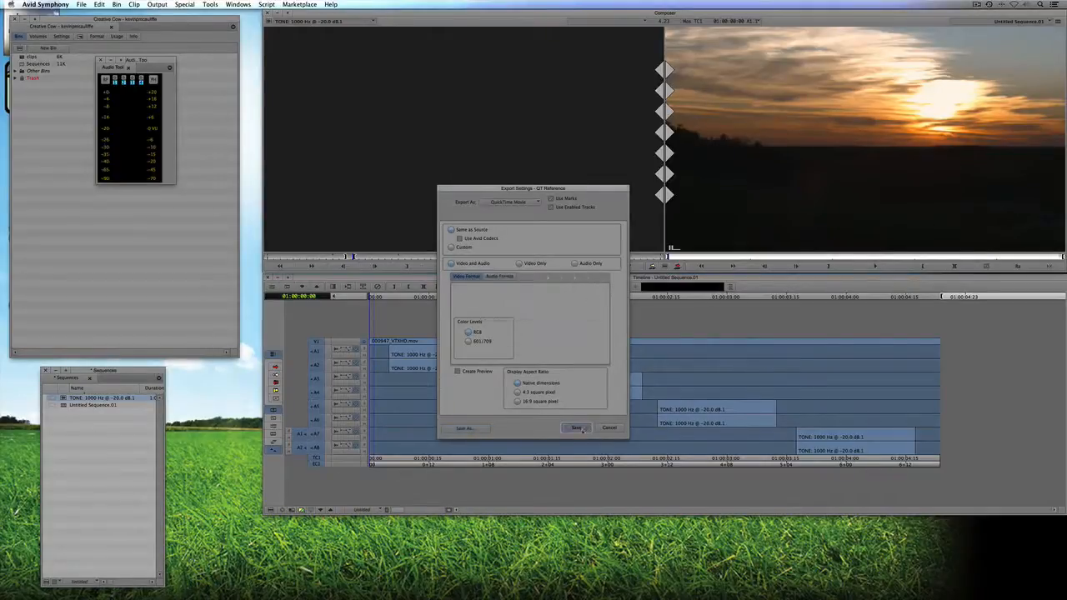
pyautogui.click(576, 427)
pyautogui.write('Direct Out 1')
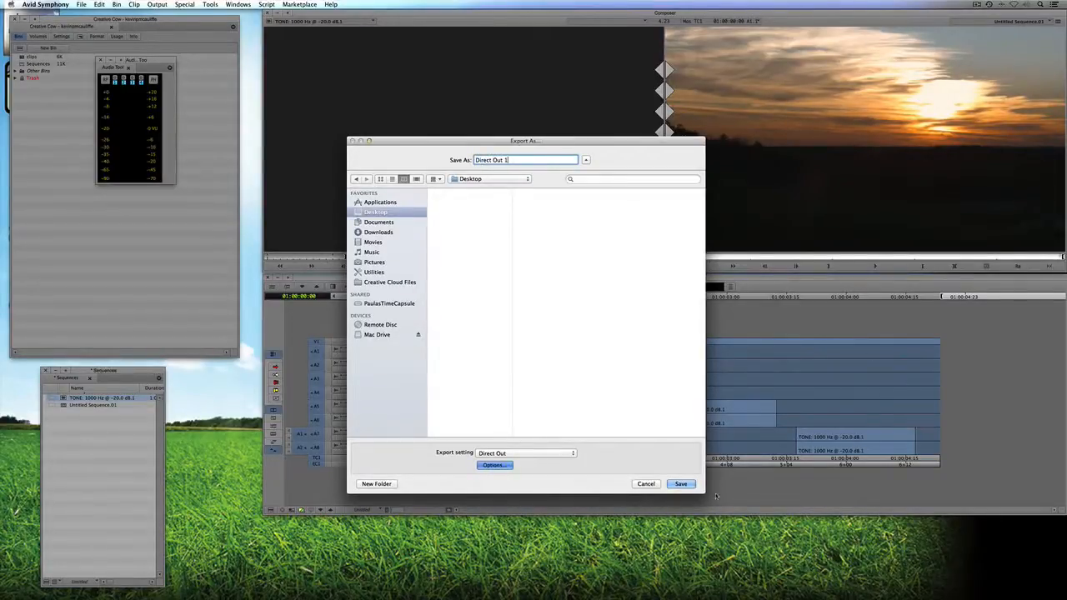
# Export the sequence to the Desktop and link the exported Direct Out 1 .mov back into the bin
pyautogui.click(680, 484)
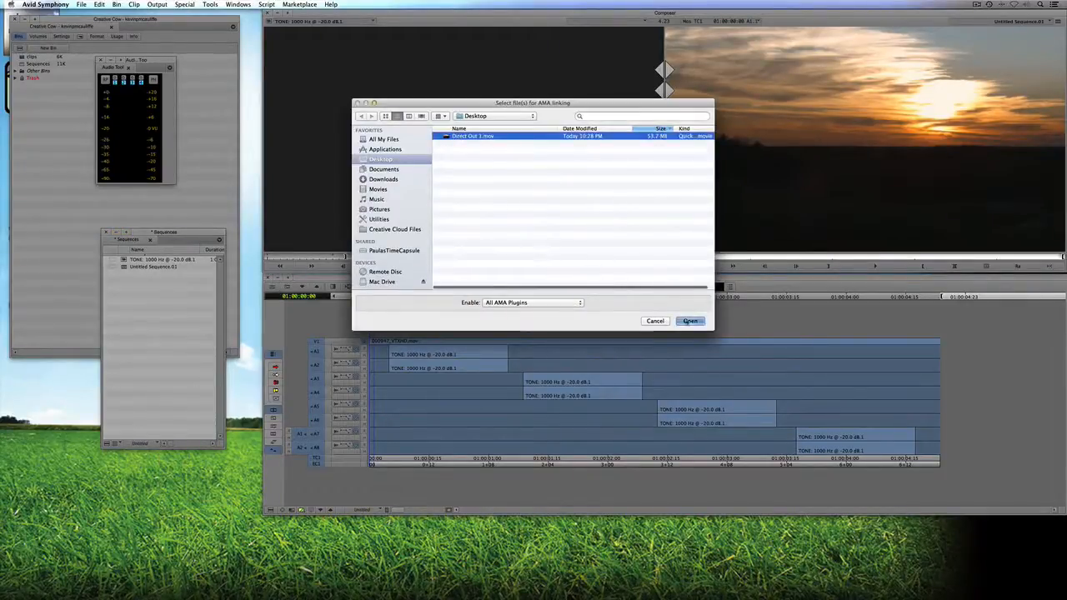
pyautogui.click(690, 320)
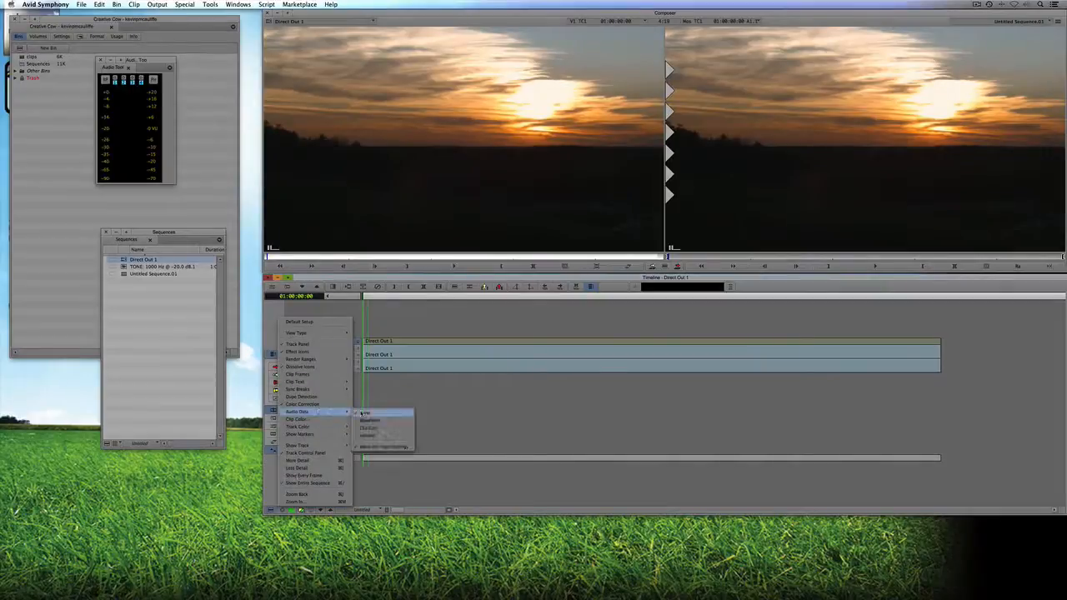
# Display audio waveforms on the Direct Out clip's tracks in the timeline
pyautogui.click(367, 414)
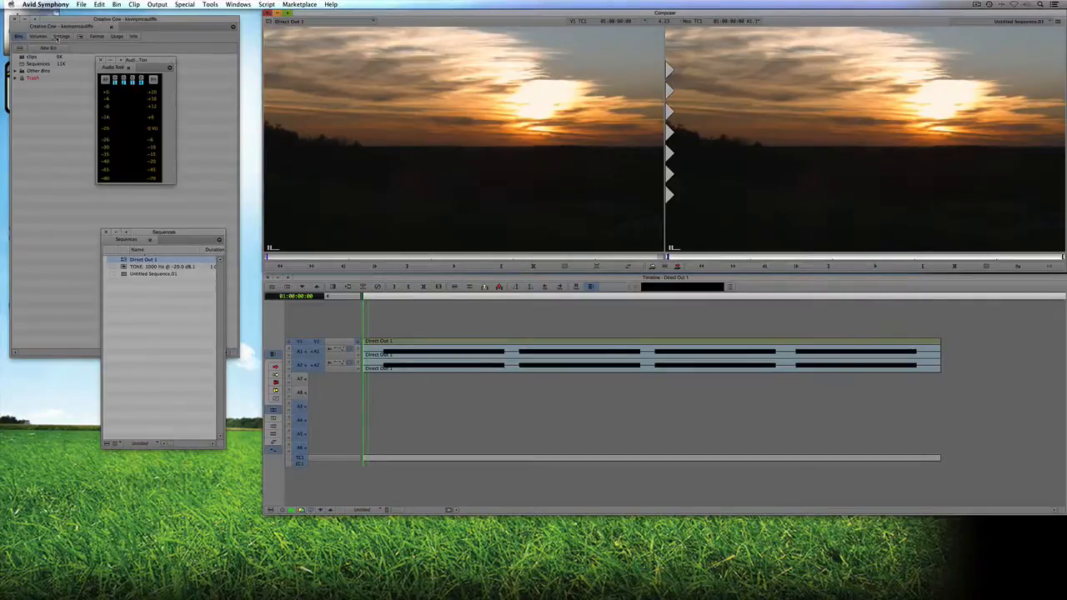
# Review the Audio Project output mix setting before preparing another export
pyautogui.click(61, 37)
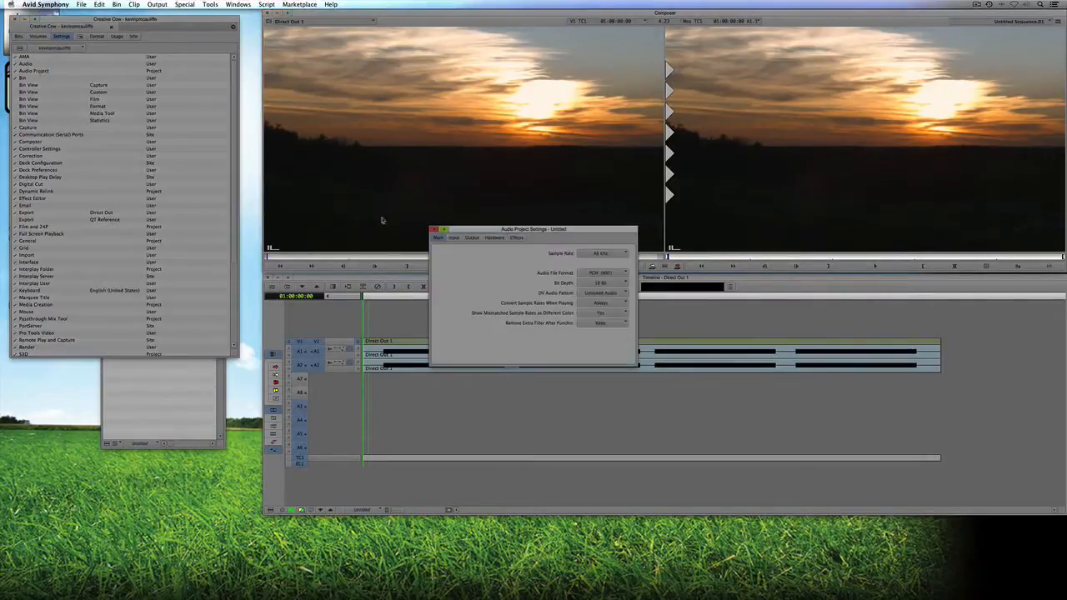
pyautogui.click(472, 237)
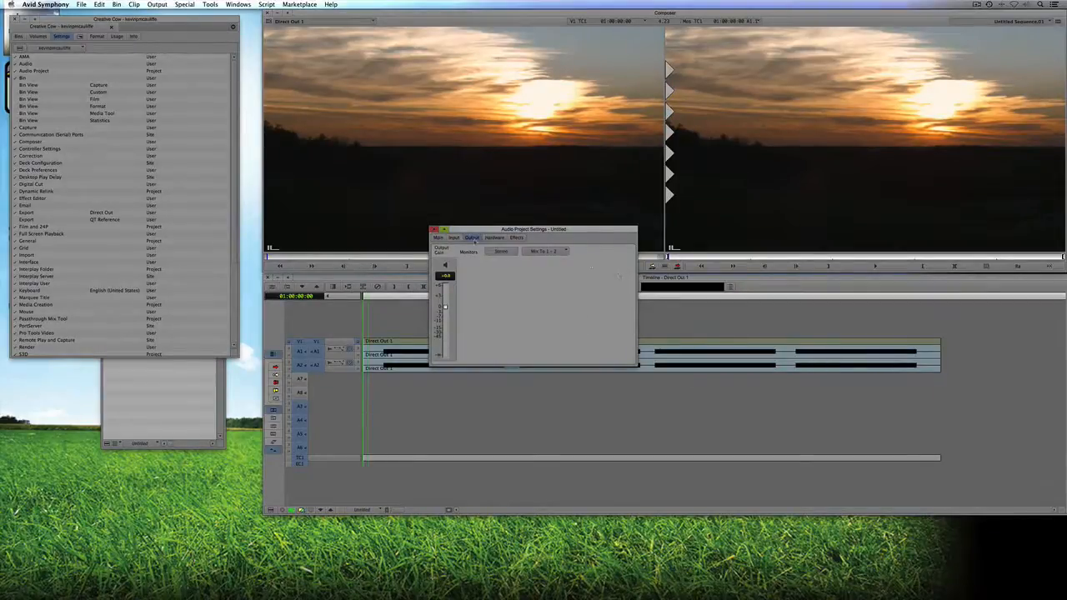
pyautogui.click(474, 237)
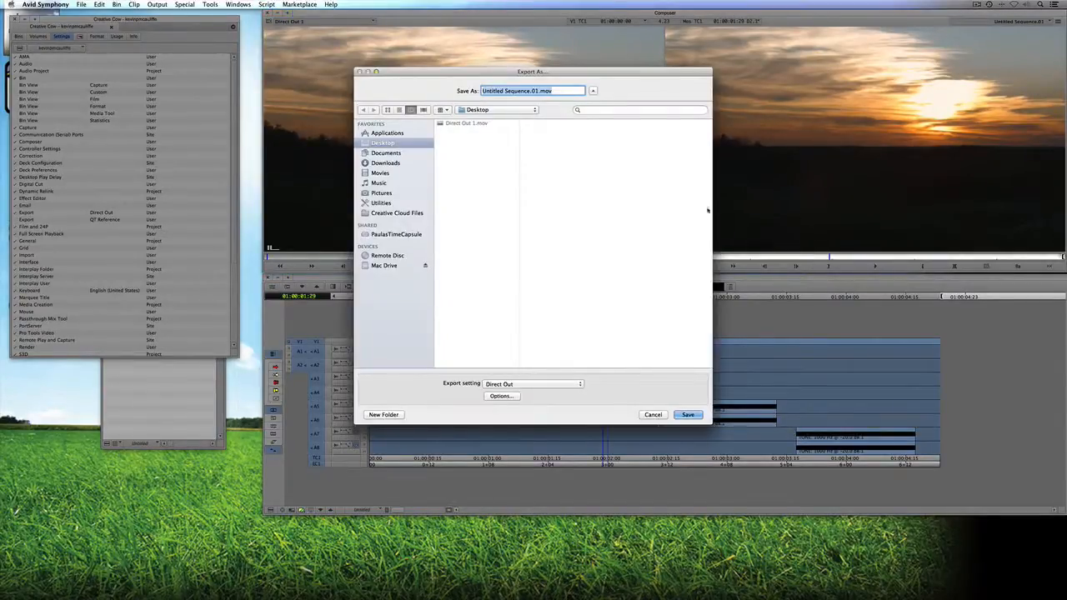
pyautogui.moveTo(570, 367)
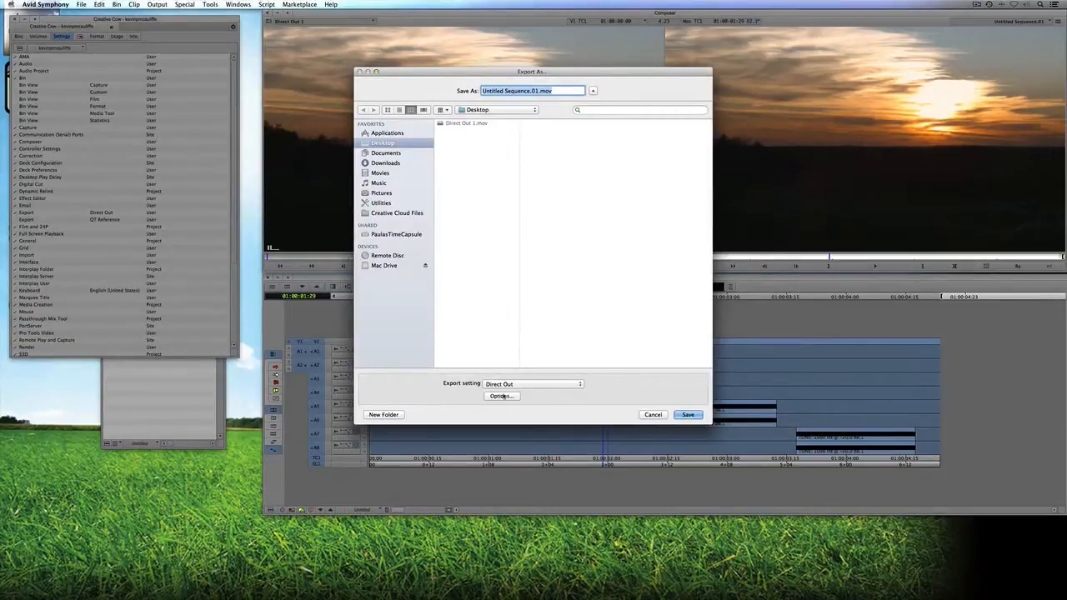
# Switch the Direct Out export to a Custom format with its own frame size and display-aspect handling
pyautogui.click(500, 397)
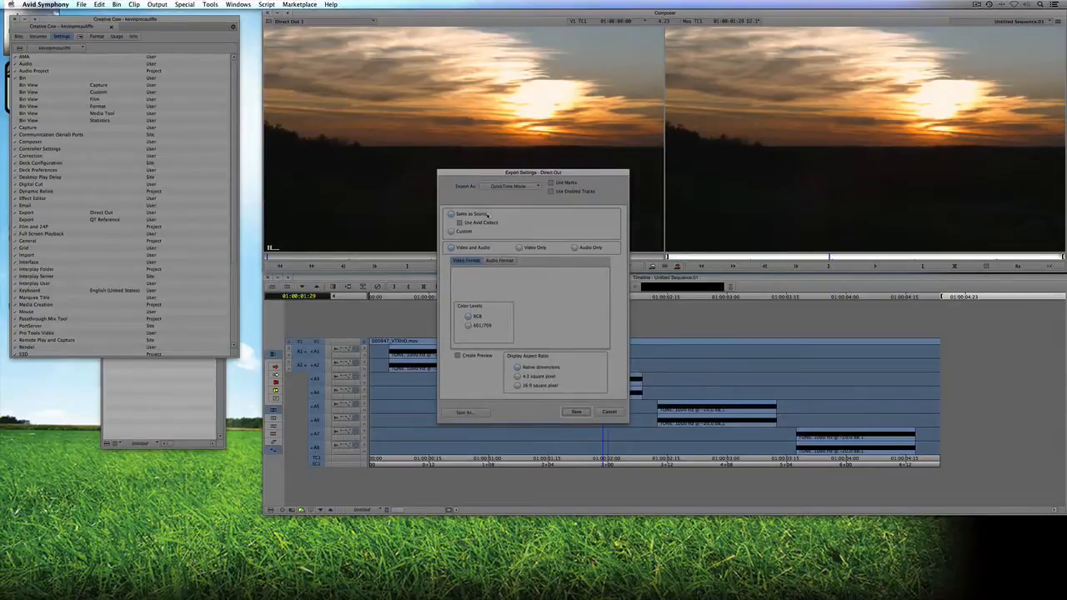
pyautogui.click(452, 231)
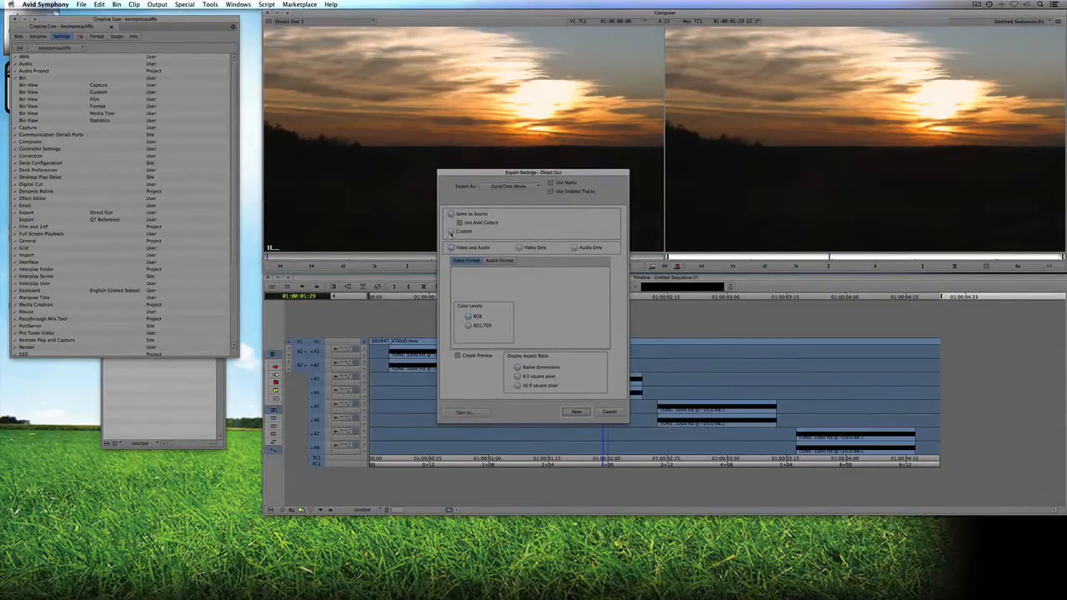
pyautogui.click(454, 231)
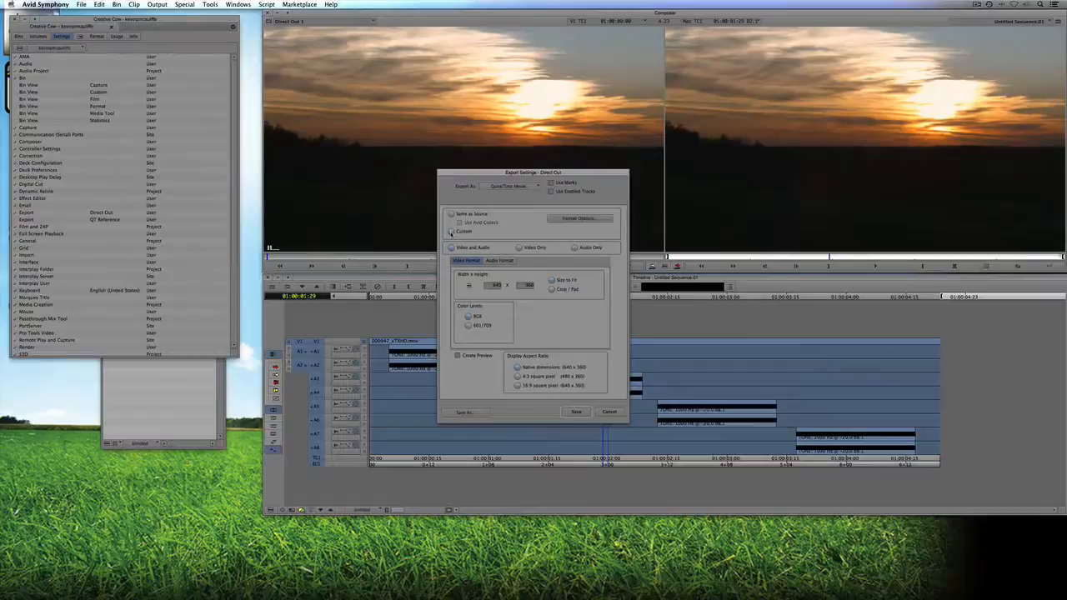
pyautogui.click(454, 214)
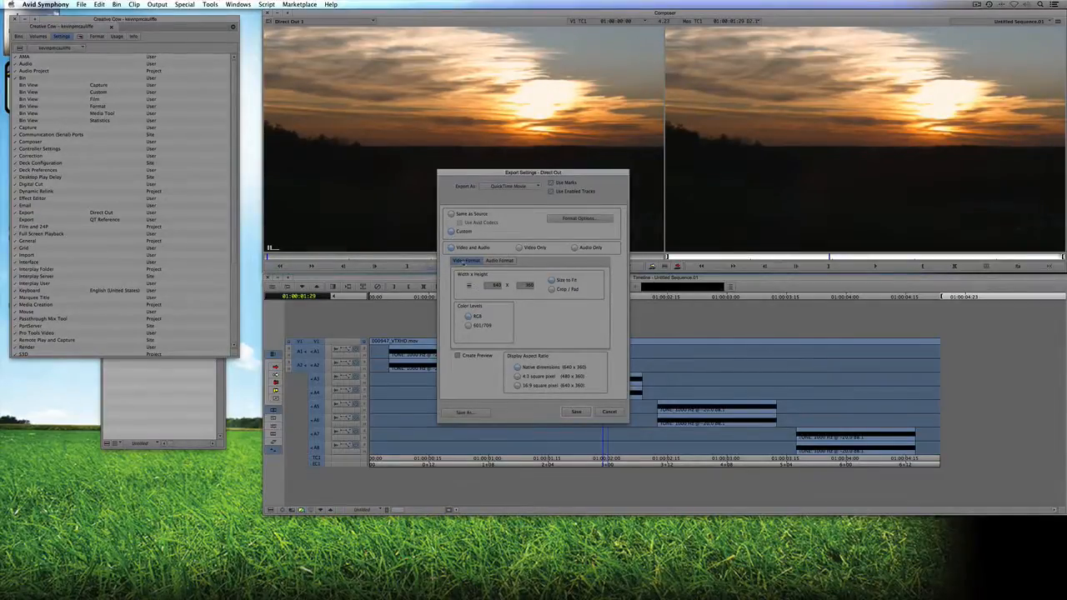
pyautogui.click(496, 285)
pyautogui.write('1280')
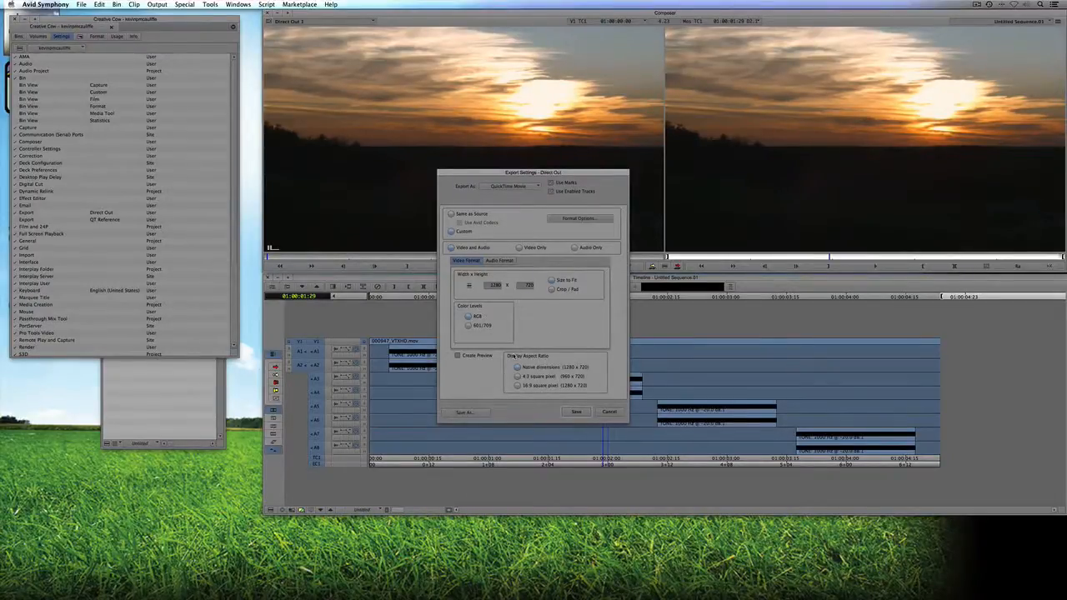
pyautogui.click(578, 217)
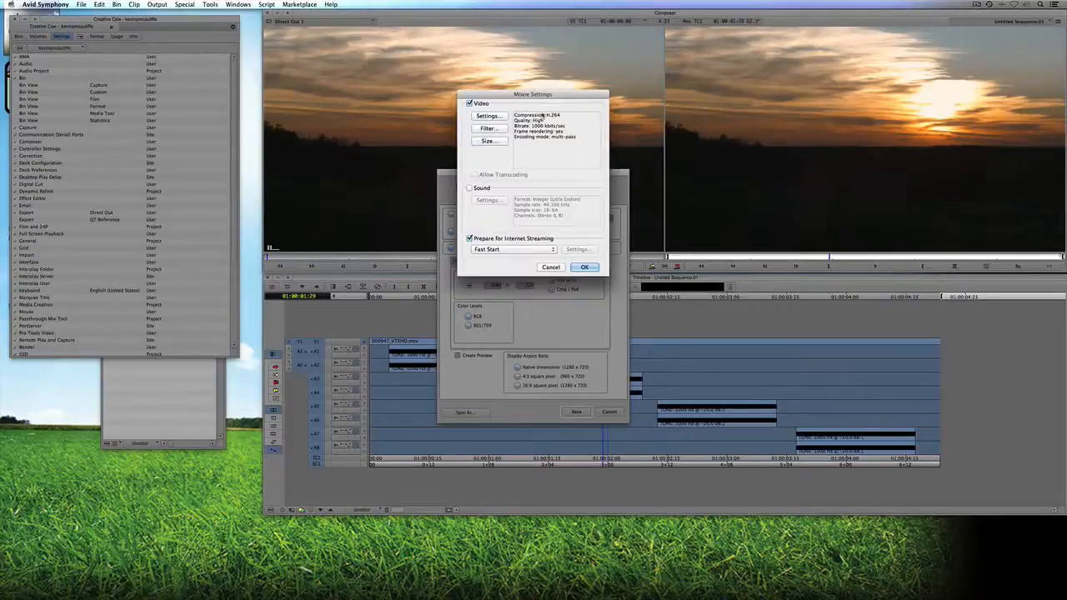
# Set video compression to the Avid DNxHD codec with RGB levels at a 720p resolution
pyautogui.click(533, 96)
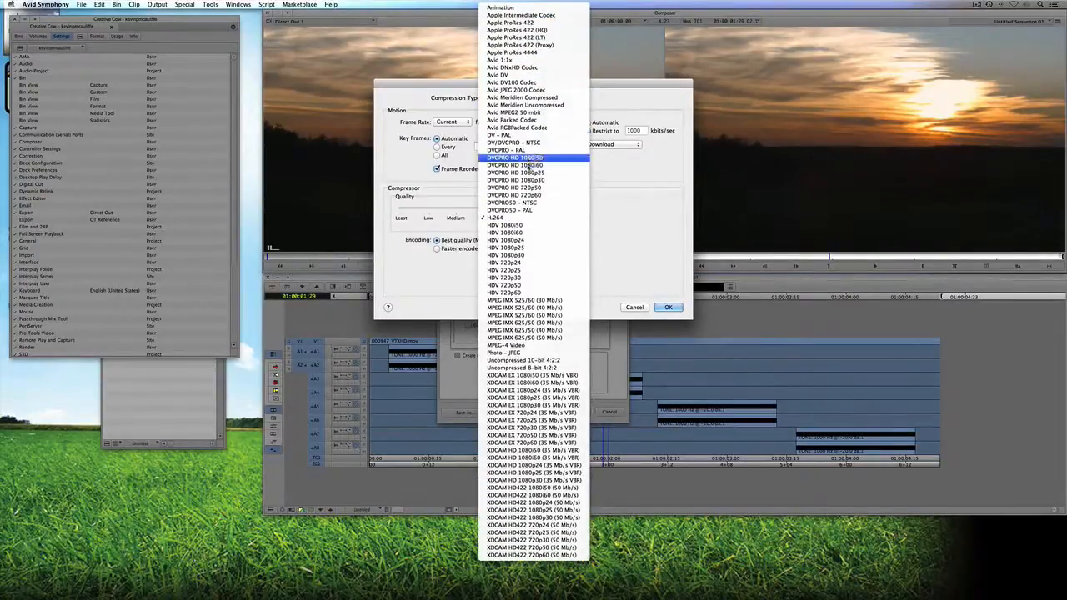
pyautogui.moveTo(497, 75)
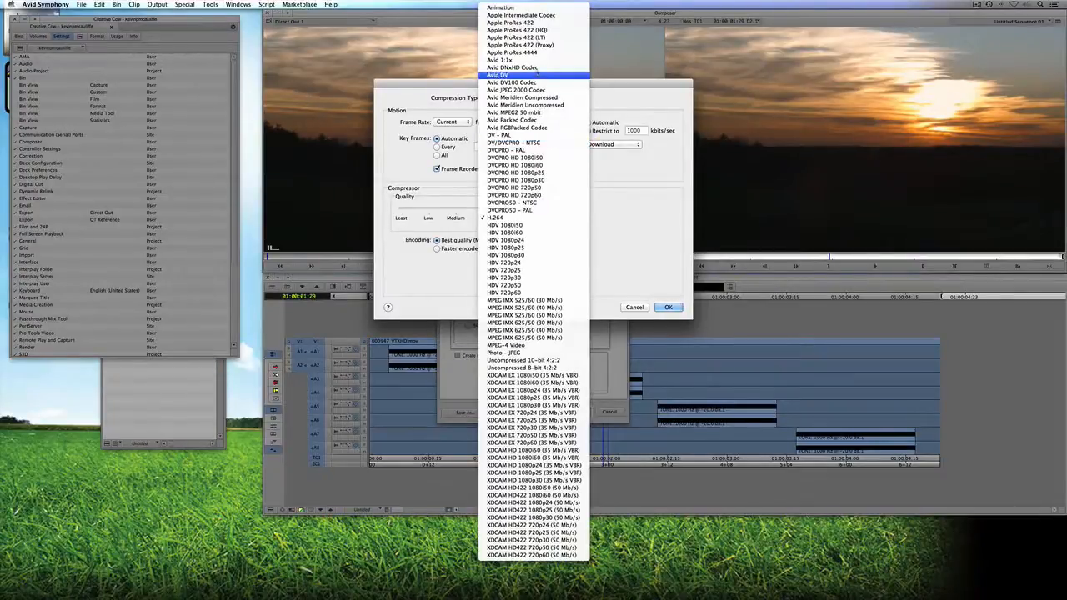
pyautogui.click(514, 75)
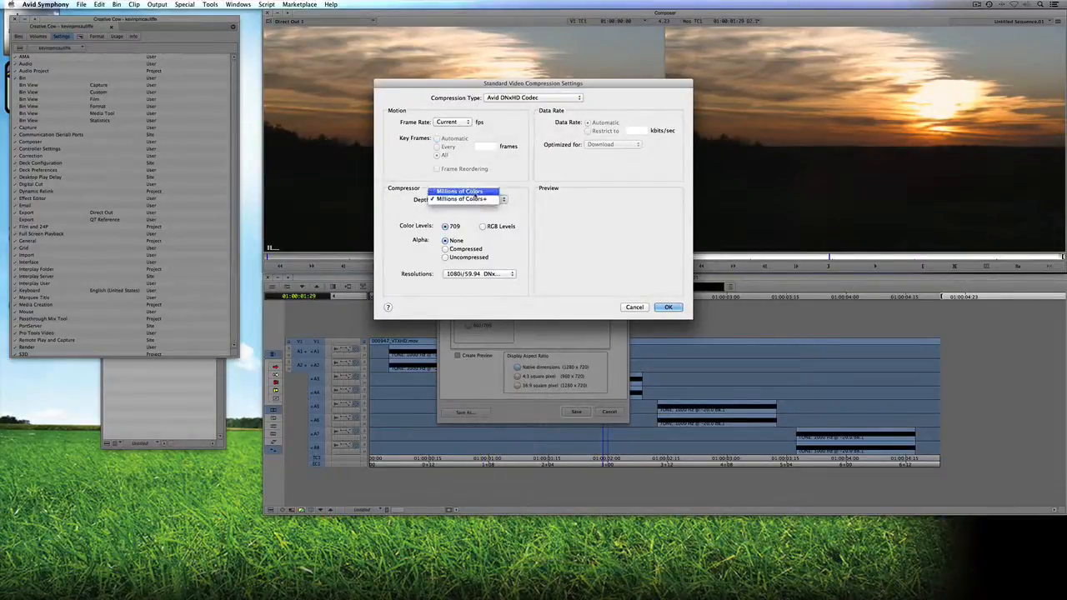
pyautogui.click(459, 190)
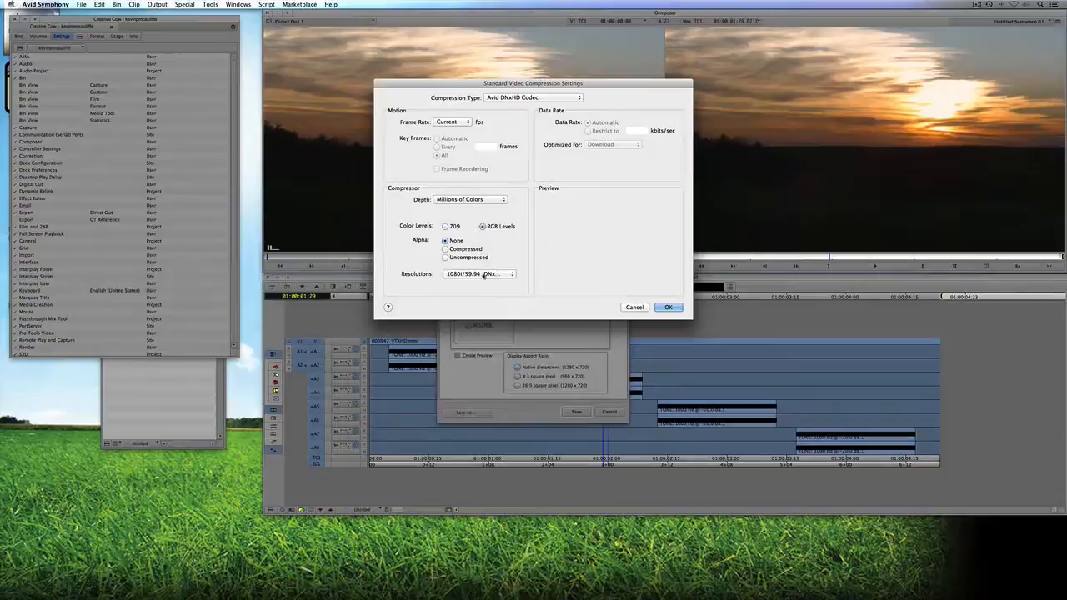
pyautogui.click(480, 273)
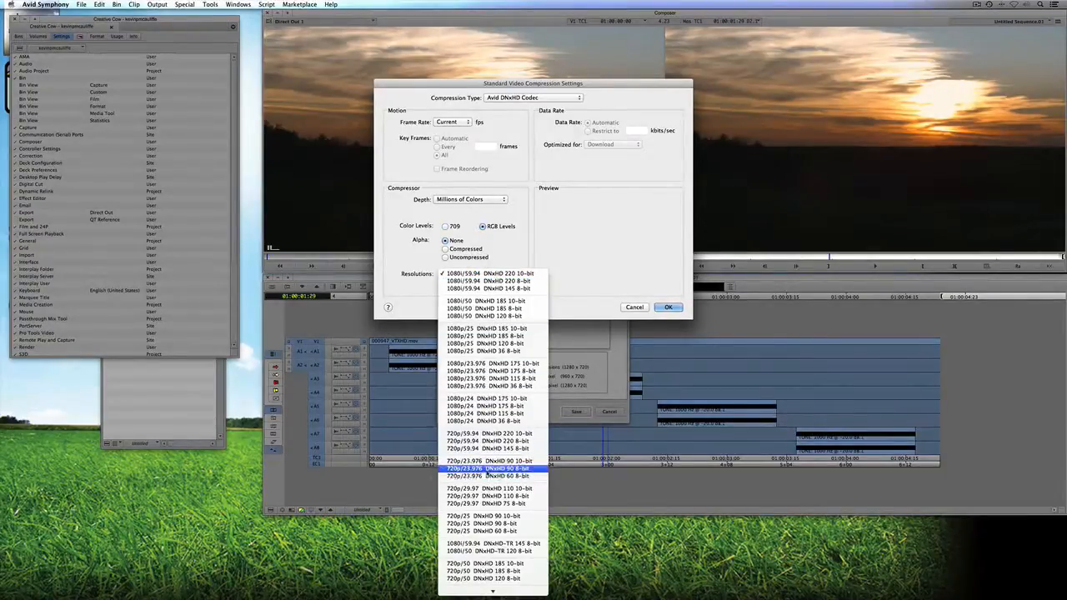
pyautogui.click(490, 468)
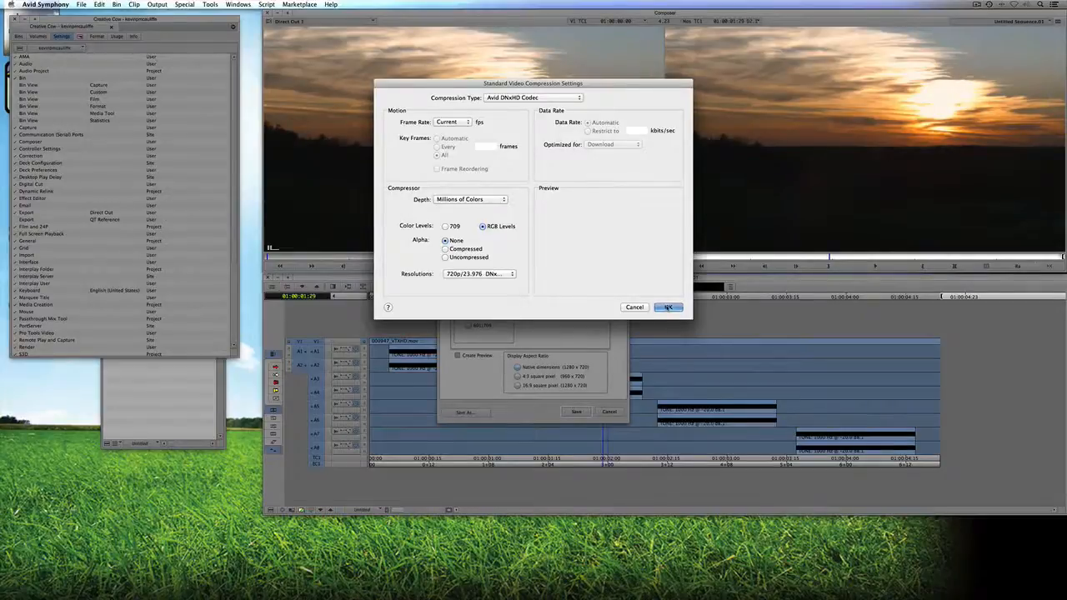
pyautogui.click(666, 306)
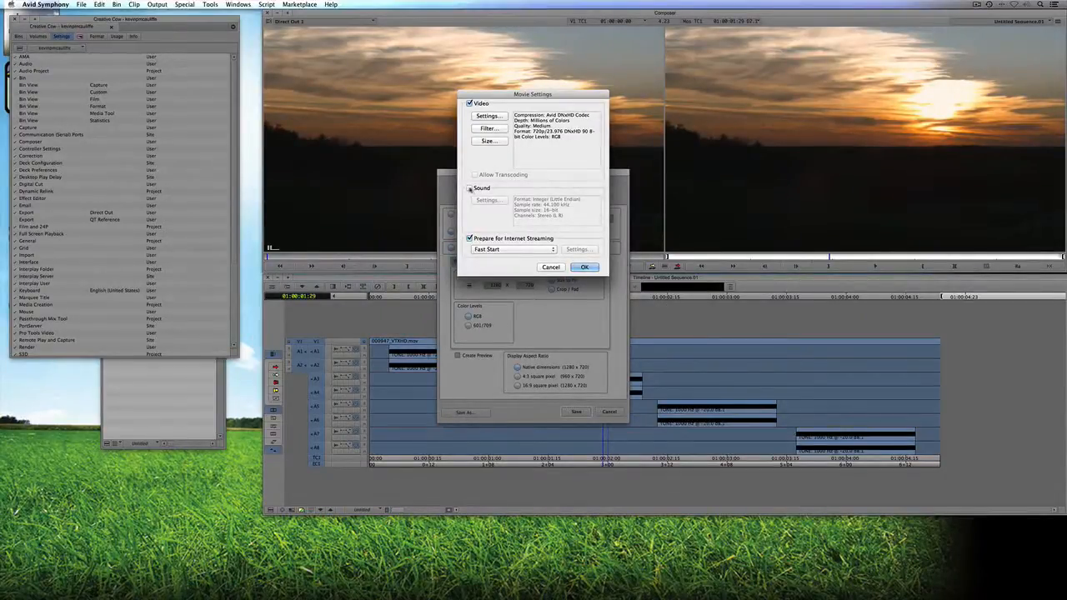
# Include sound at 48 kHz in the eight-channel 7.1 layout
pyautogui.click(470, 186)
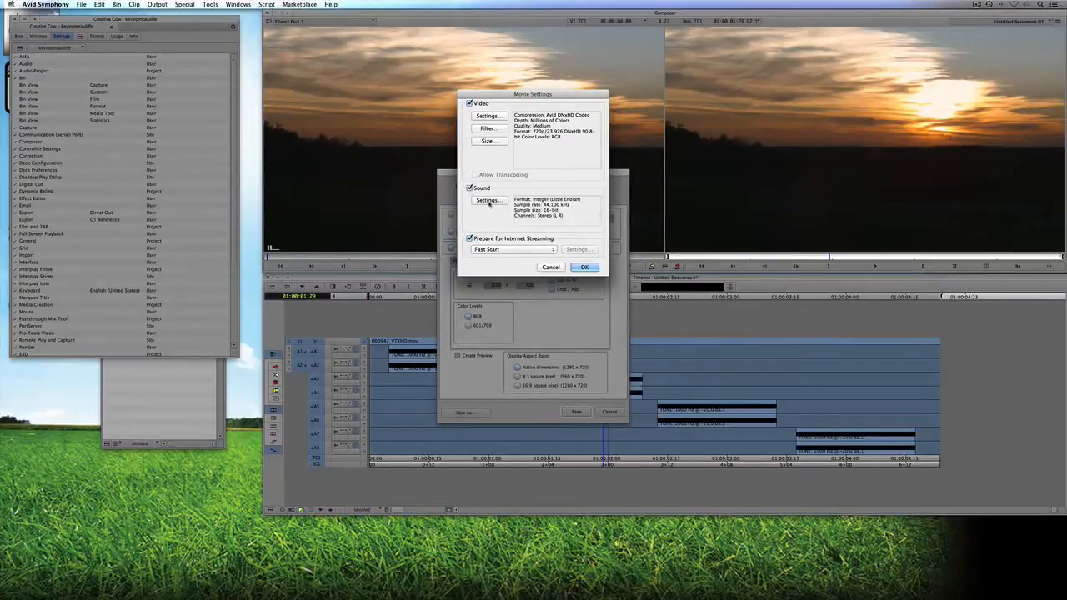
pyautogui.click(488, 200)
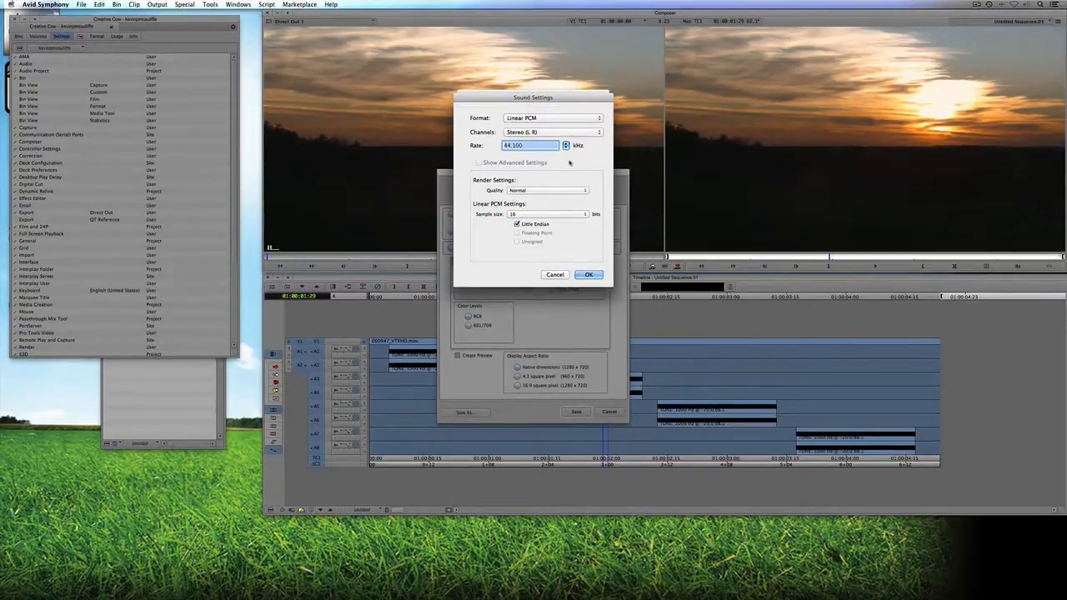
pyautogui.click(567, 143)
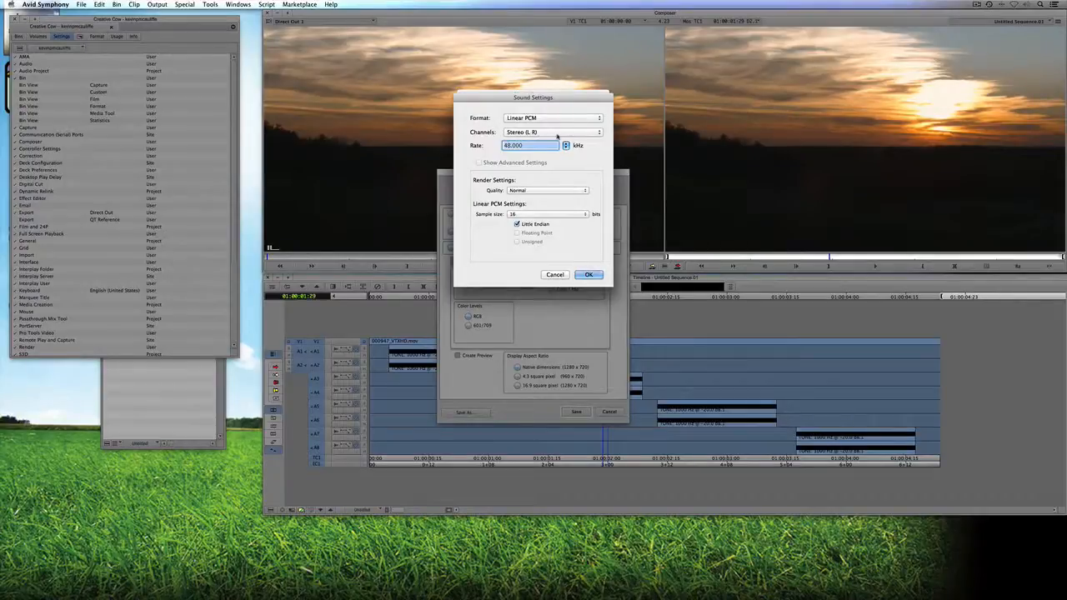
pyautogui.click(552, 131)
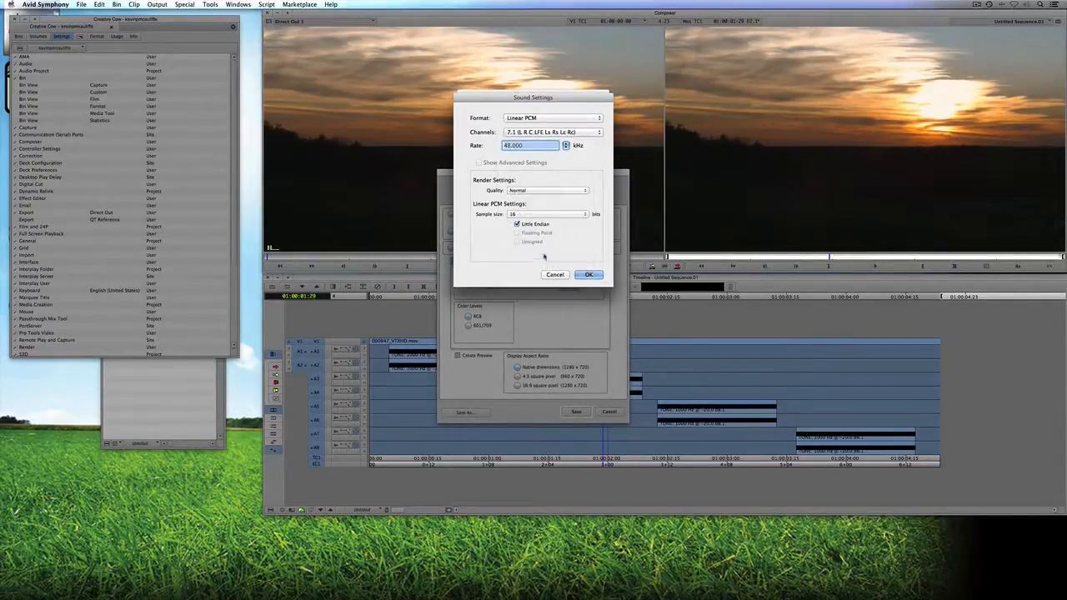
pyautogui.click(588, 274)
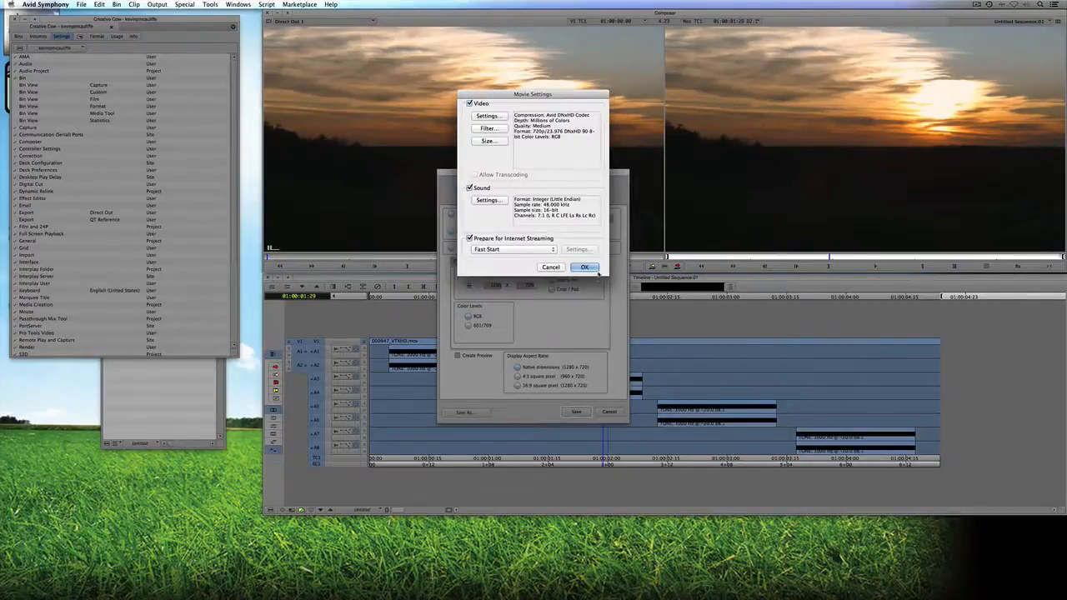
# Disable Prepare for Internet Streaming and confirm the movie settings
pyautogui.click(470, 238)
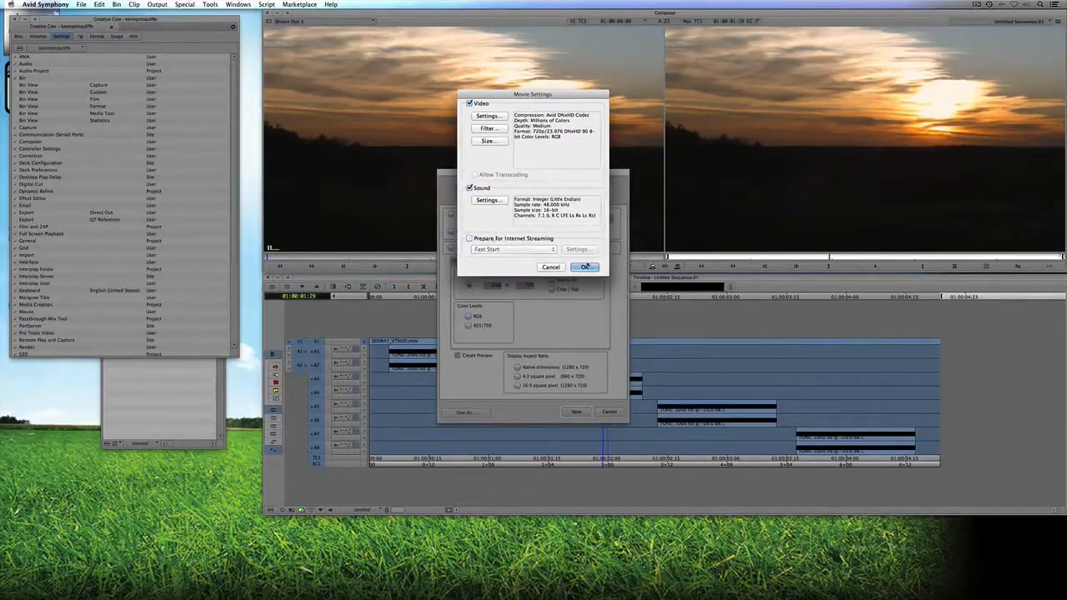
pyautogui.click(585, 266)
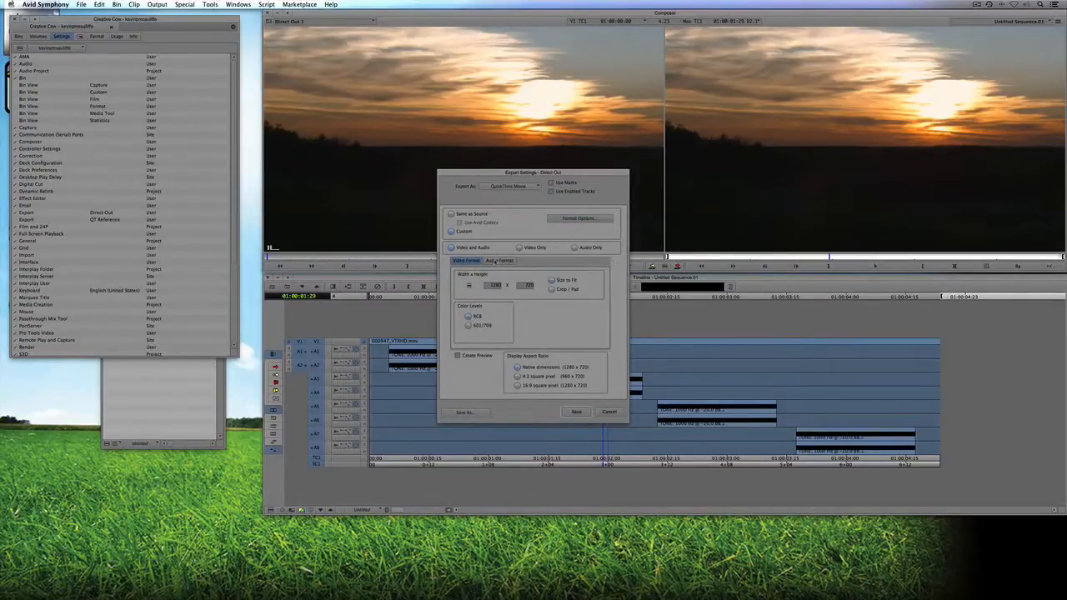
# Choose Direct Out audio format and save the settings, replacing the existing Direct Out export setting
pyautogui.click(500, 260)
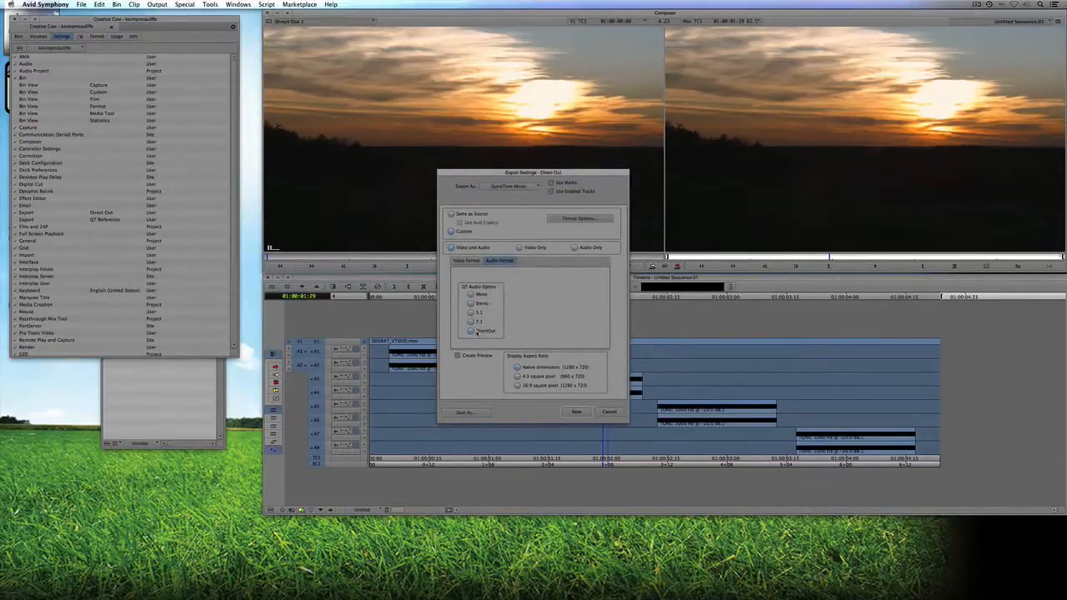
pyautogui.click(467, 411)
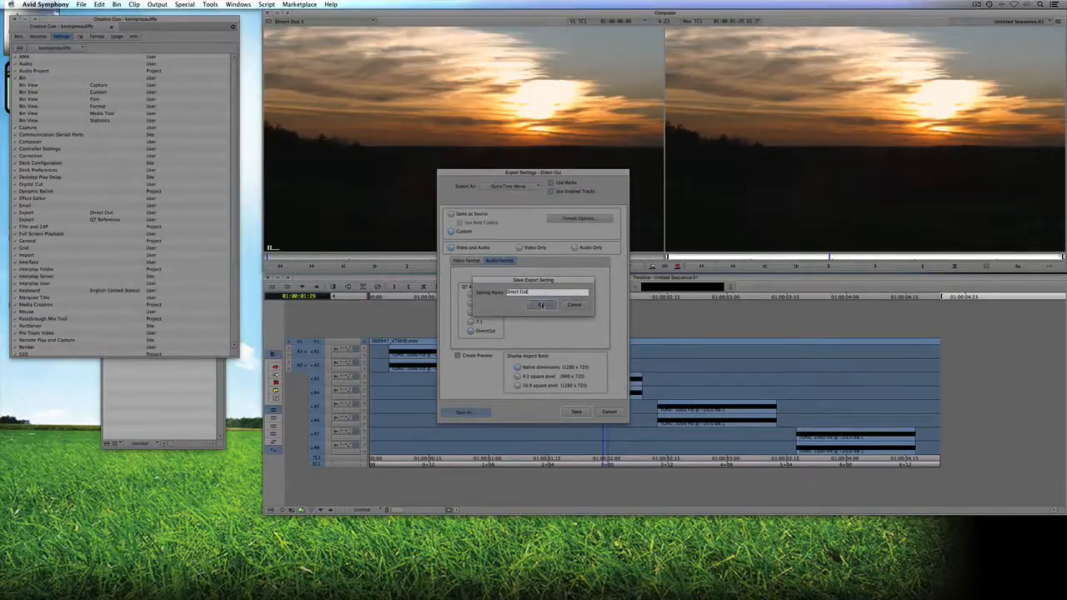
pyautogui.click(540, 305)
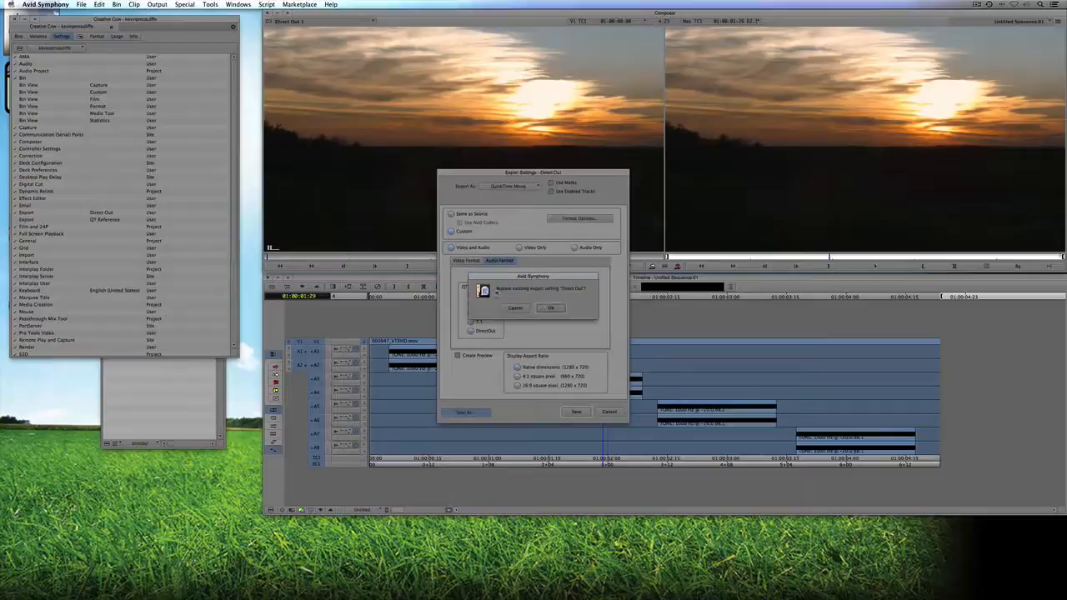
pyautogui.click(552, 307)
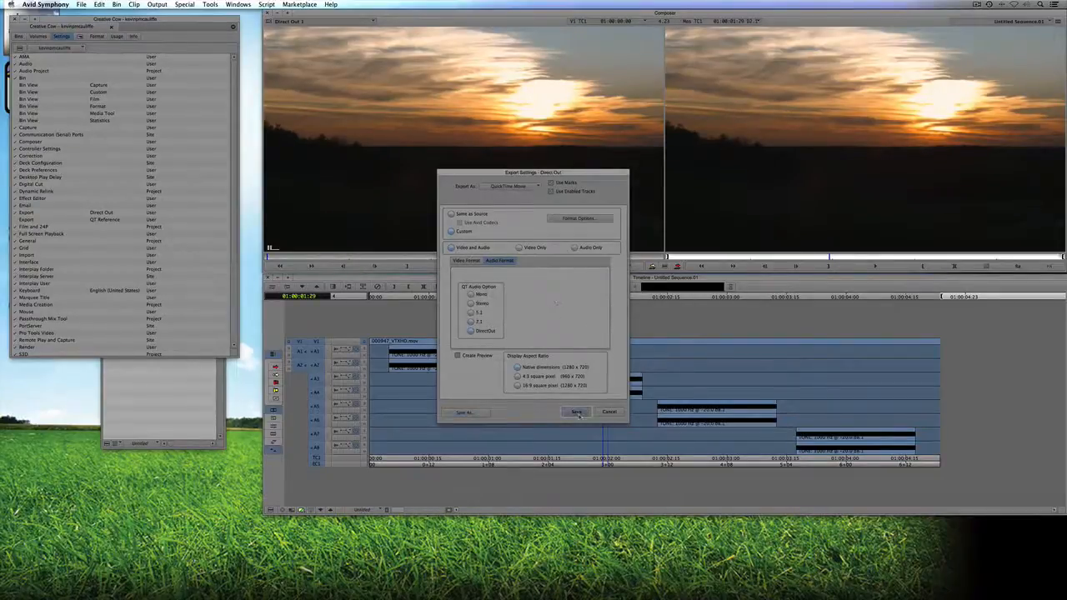
pyautogui.click(576, 412)
pyautogui.write('Direct Out Final.mov')
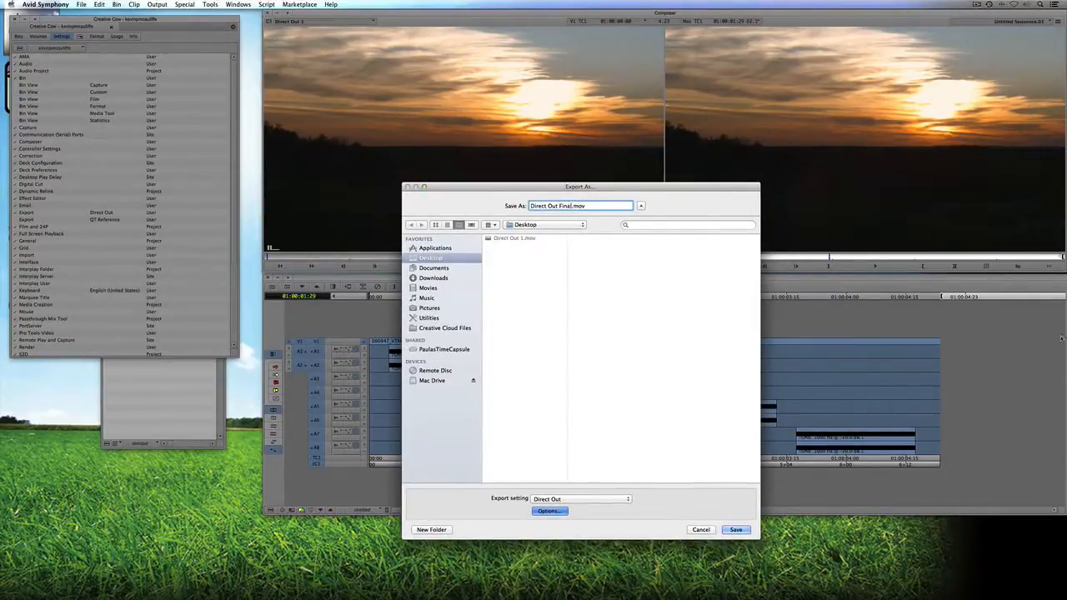
# Save the export to the Desktop as Direct Out Final.mov
pyautogui.click(735, 530)
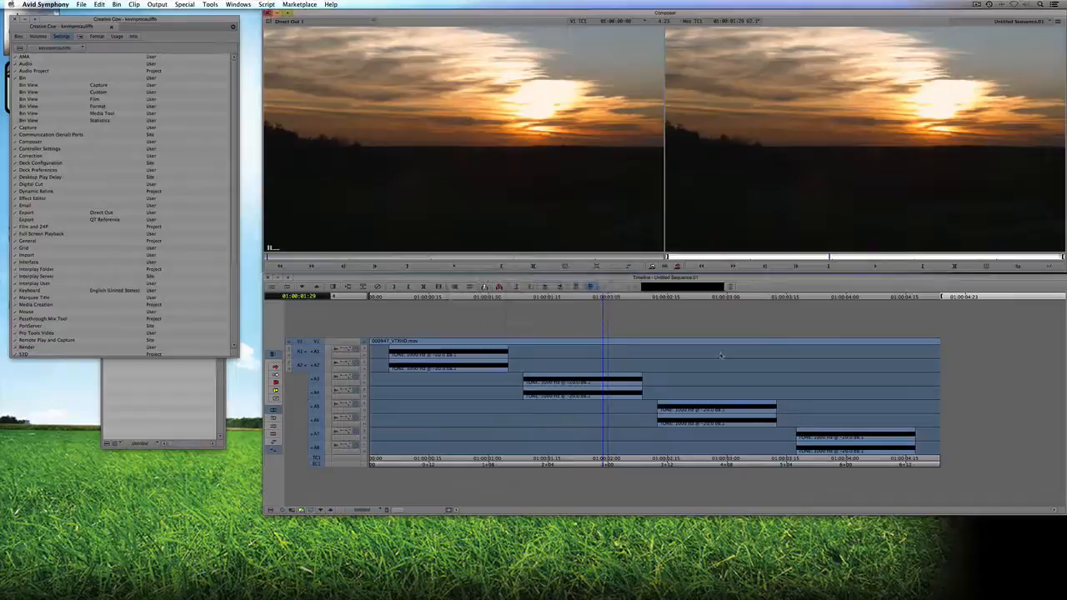
pyautogui.moveTo(733, 353)
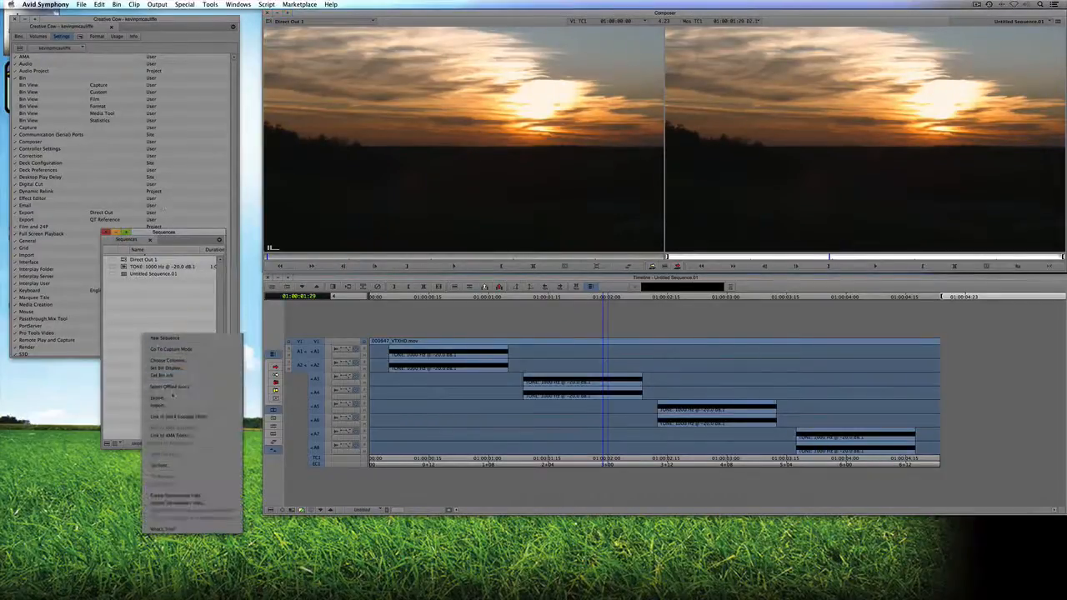
# Link Direct Out Final.mov into the bin via AMA and load the linked clip
pyautogui.click(157, 407)
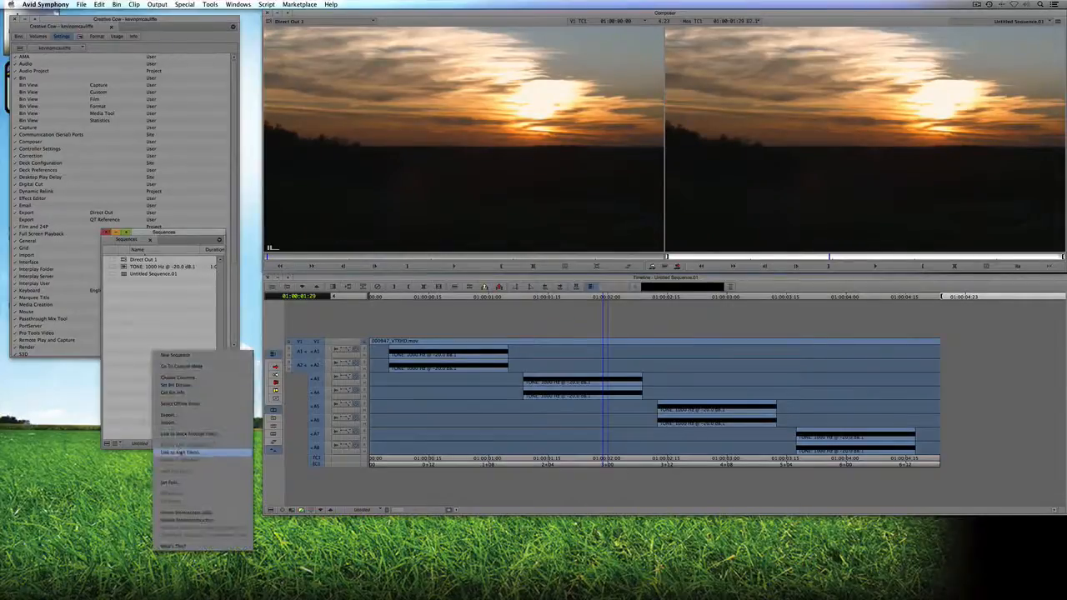
pyautogui.click(180, 452)
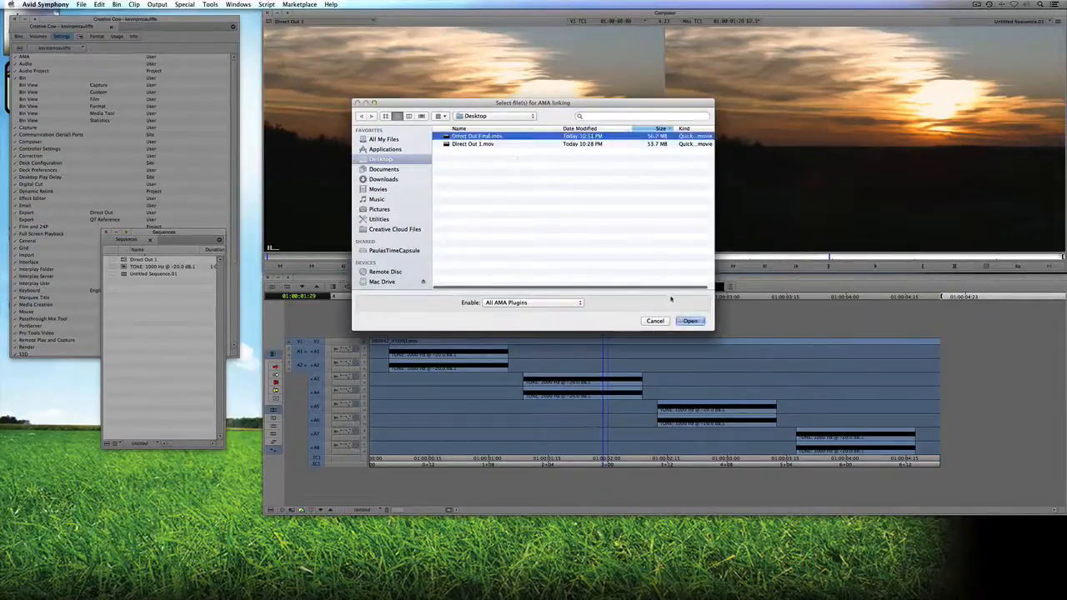
pyautogui.click(690, 320)
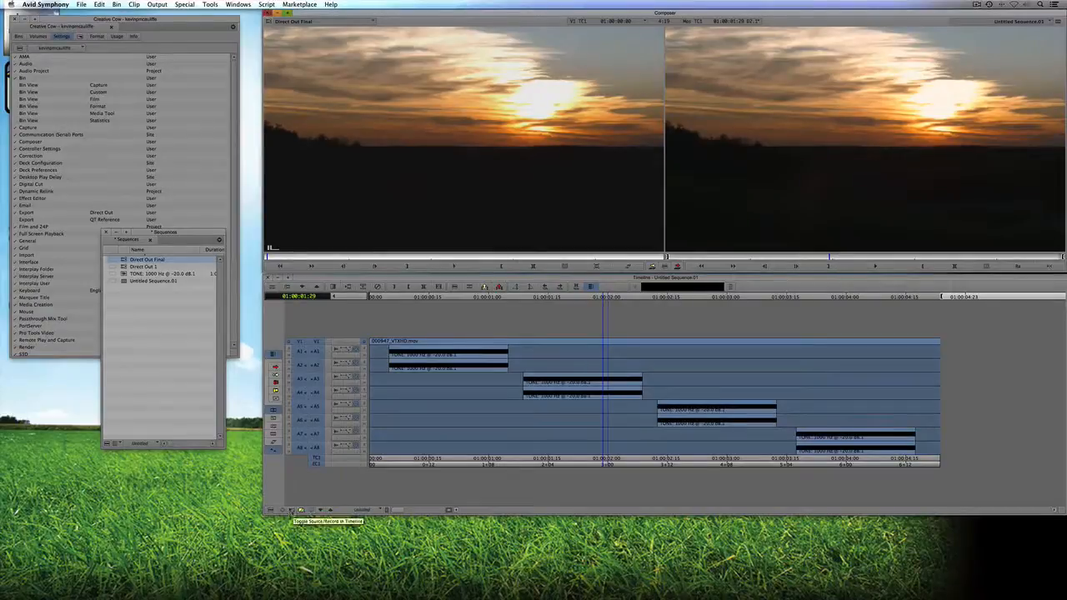
pyautogui.doubleClick(147, 260)
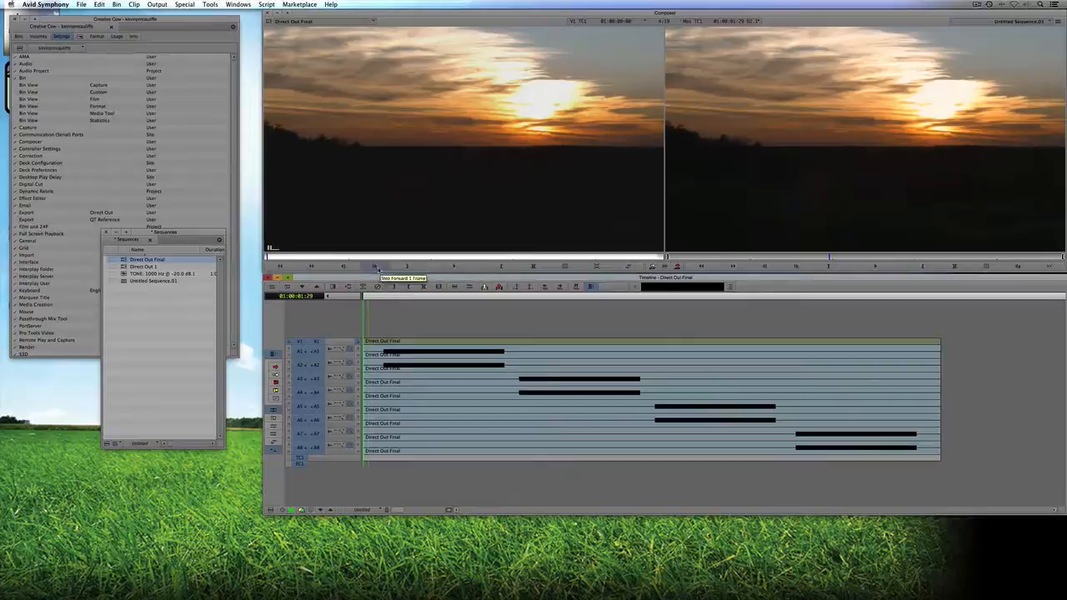
# Bring up the Audio Mixer from the Tools menu beside the eight-track clip
pyautogui.click(210, 4)
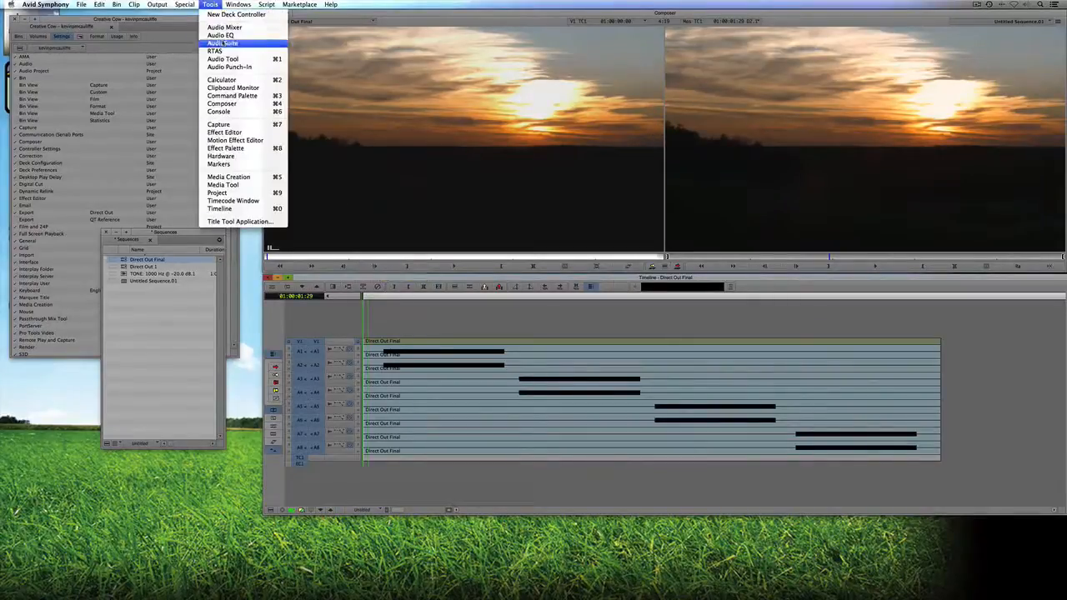
pyautogui.click(224, 27)
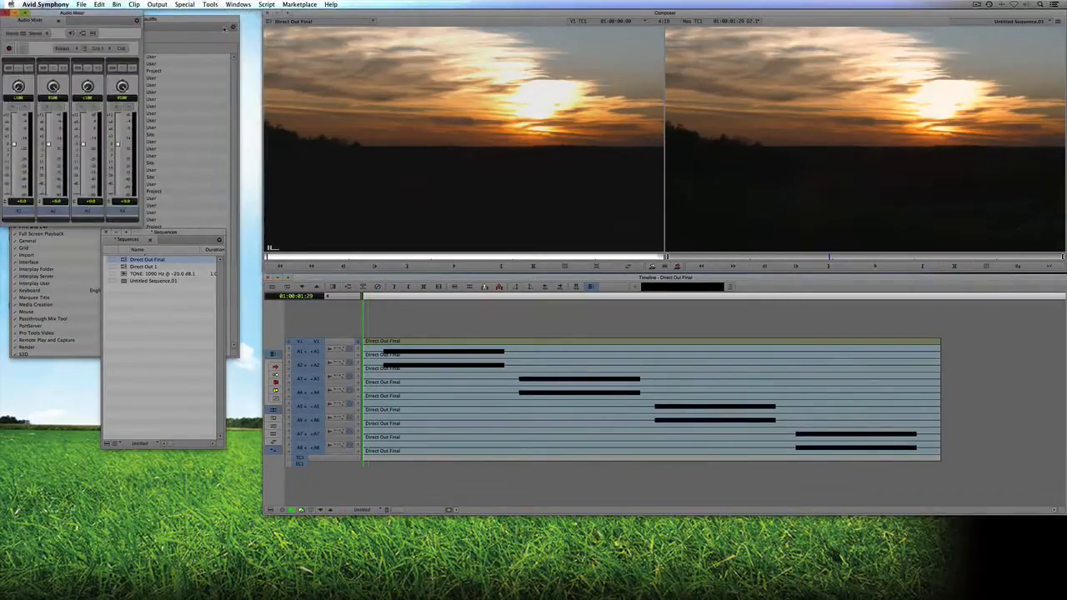